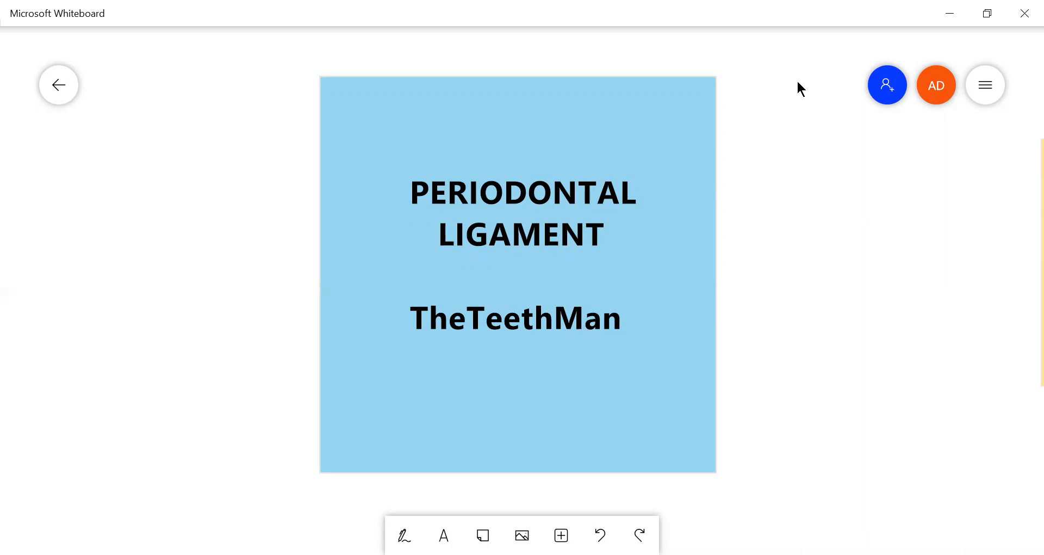
{"action": "mouse_move", "coordinate": [825, 170]}
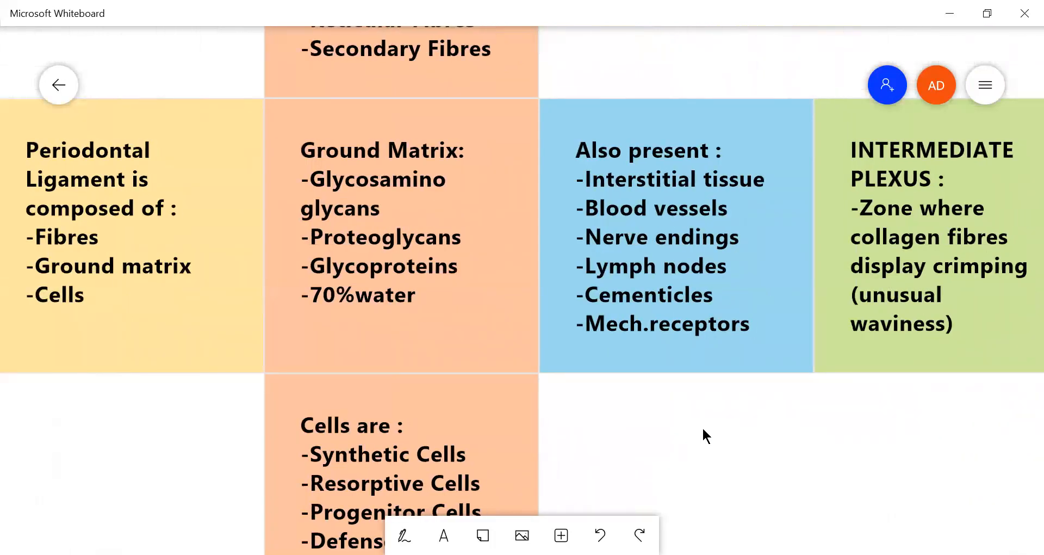
{"action": "mouse_move", "coordinate": [821, 433]}
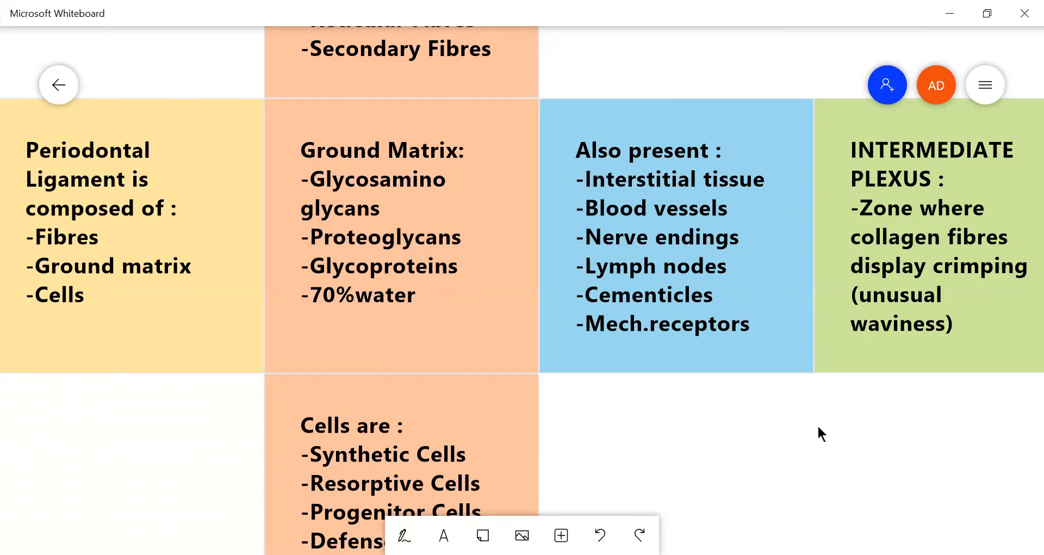
{"action": "mouse_move", "coordinate": [765, 442]}
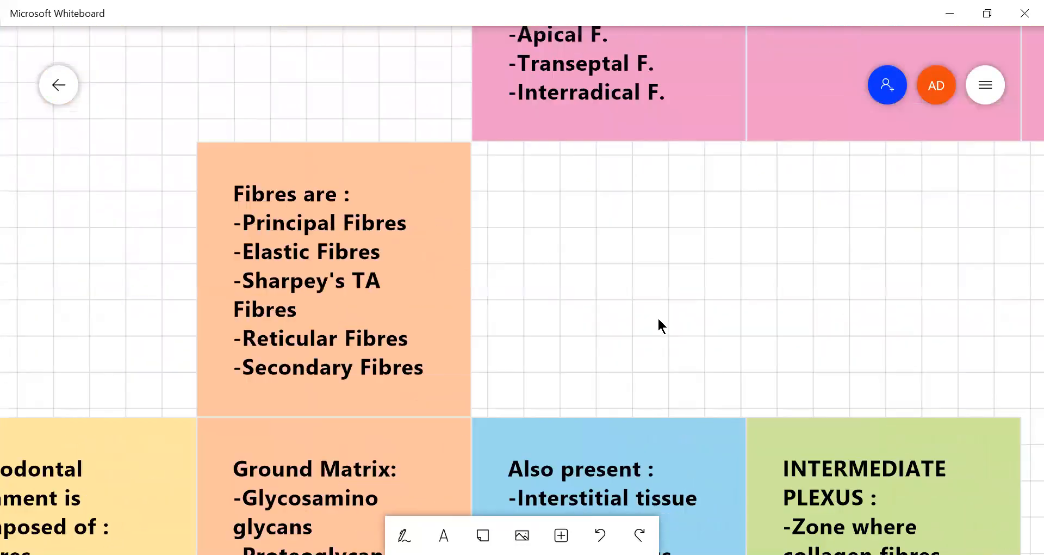
Scroll down to the 'Cells are' note and the pink Synthetic and Resorptive Cells notes
{"action": "scroll", "scroll_direction": "down", "scroll_amount": 3}
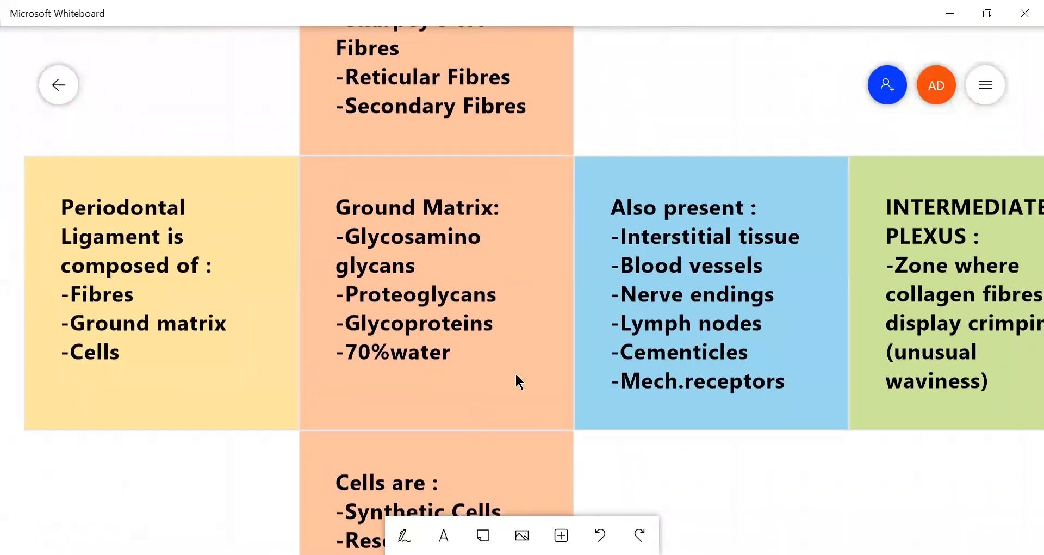
{"action": "scroll", "scroll_direction": "down", "scroll_amount": 3}
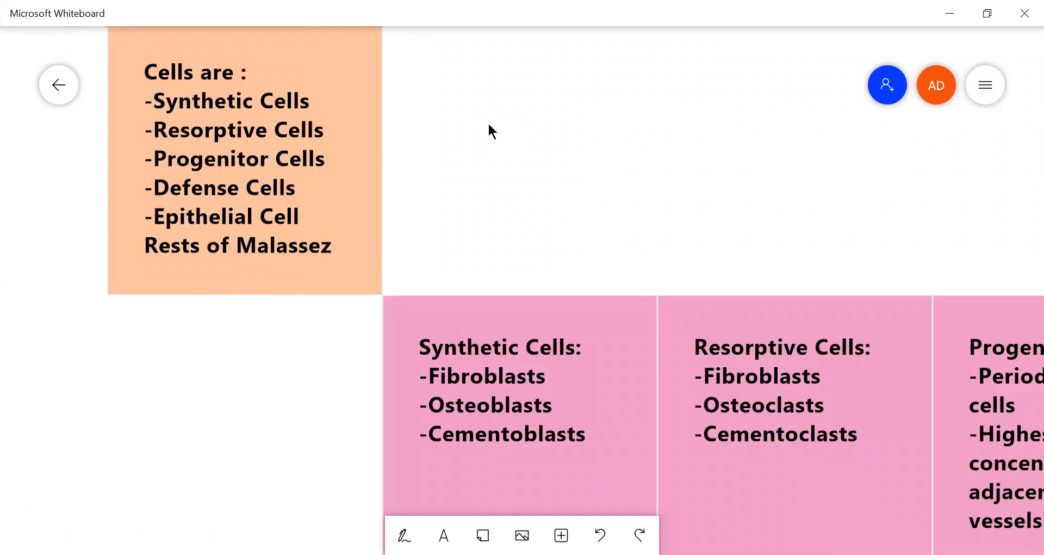
{"action": "mouse_move", "coordinate": [492, 166]}
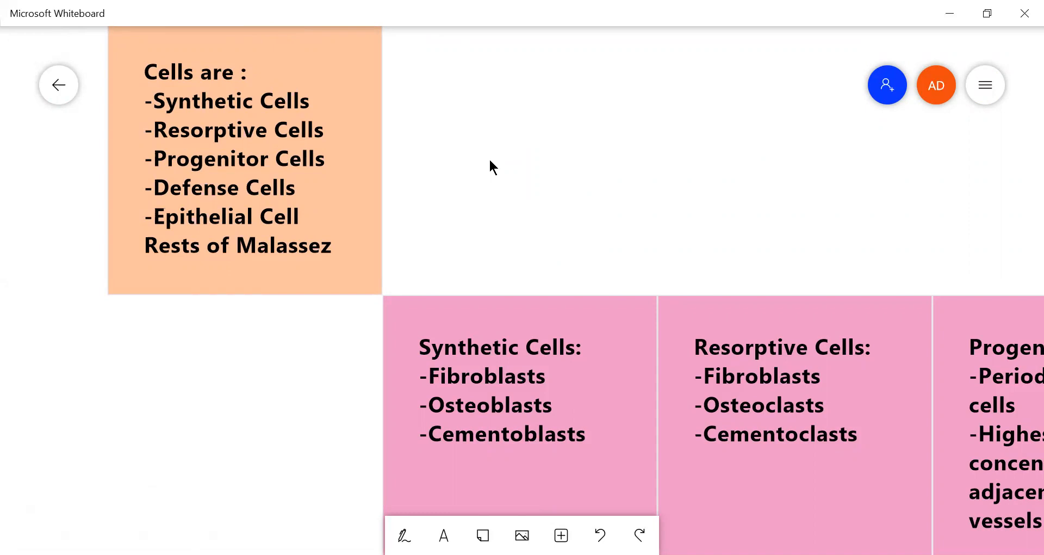
{"action": "mouse_move", "coordinate": [506, 158]}
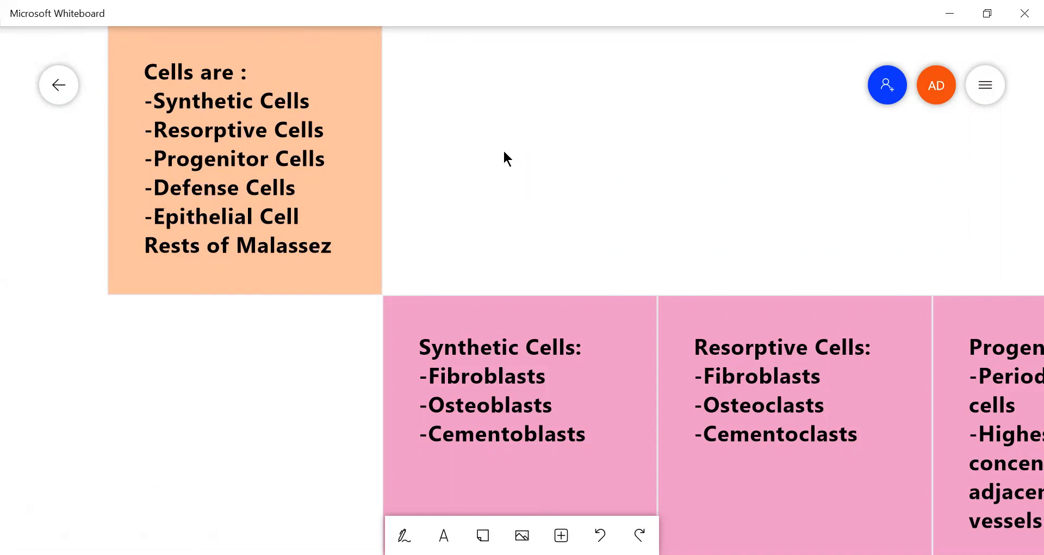
Drag the canvas to show the green Fibroblasts and Osteoblasts notes
{"action": "left_click_drag", "start_coordinate": [506, 158], "coordinate": [624, 192]}
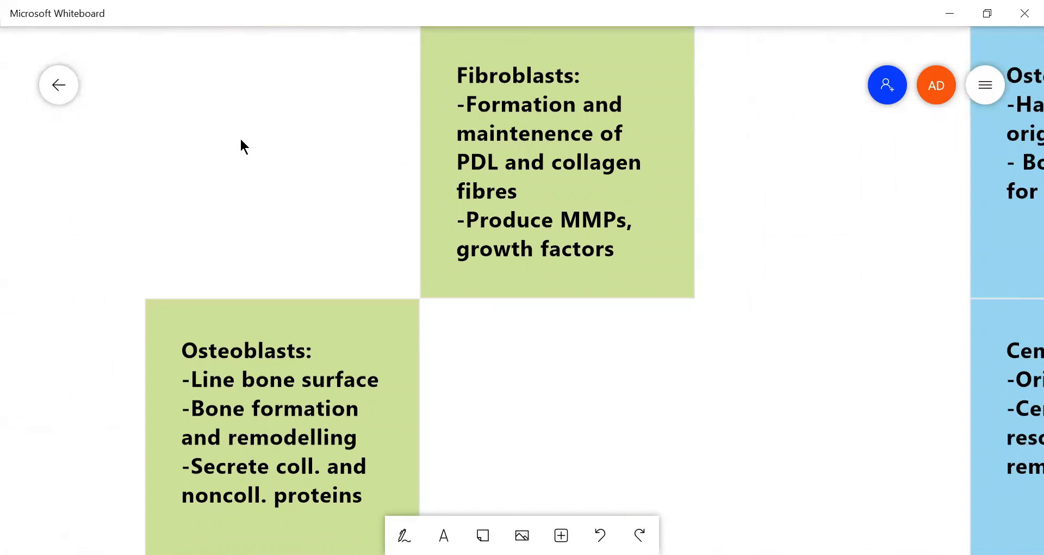
{"action": "mouse_move", "coordinate": [606, 429]}
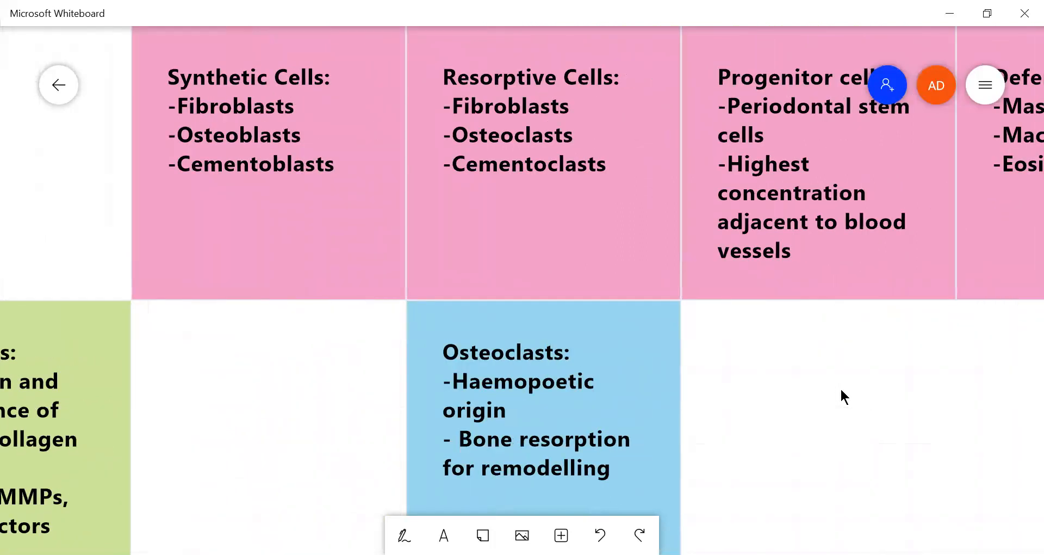
Scroll down to the Cementoclasts note and the wider grid of sticky notes
{"action": "scroll", "scroll_direction": "down", "scroll_amount": 3}
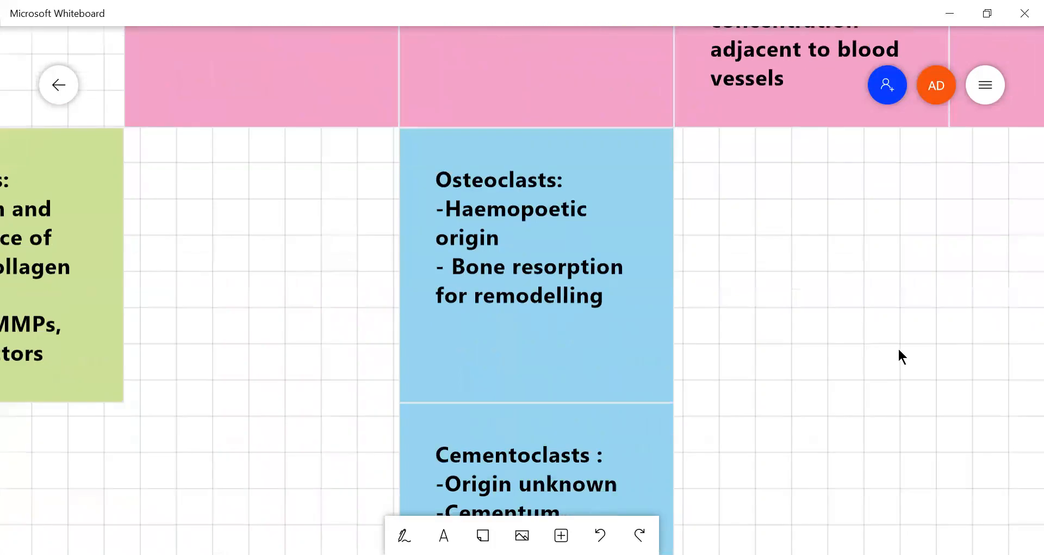
{"action": "scroll", "scroll_direction": "down", "scroll_amount": 3}
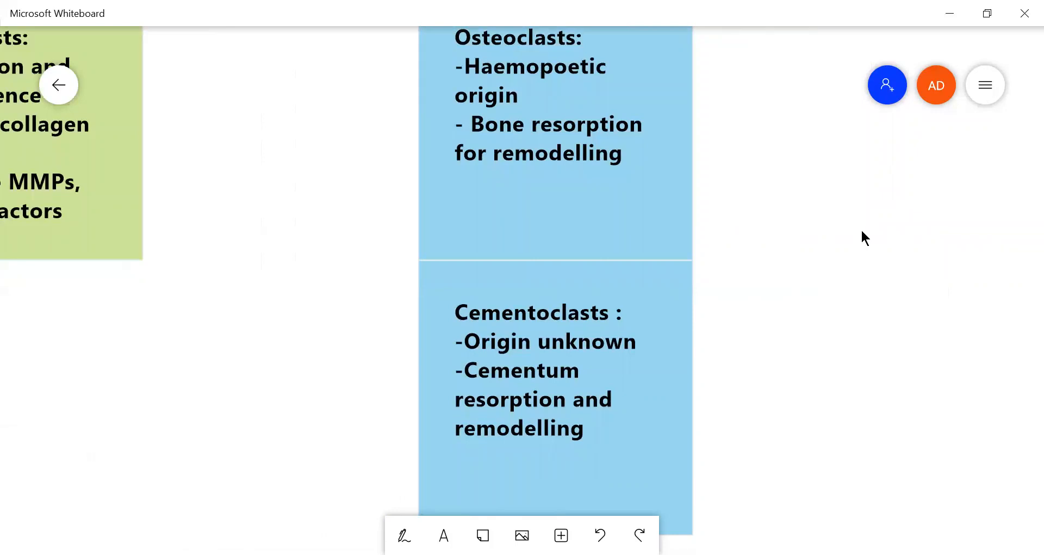
{"action": "mouse_move", "coordinate": [857, 273]}
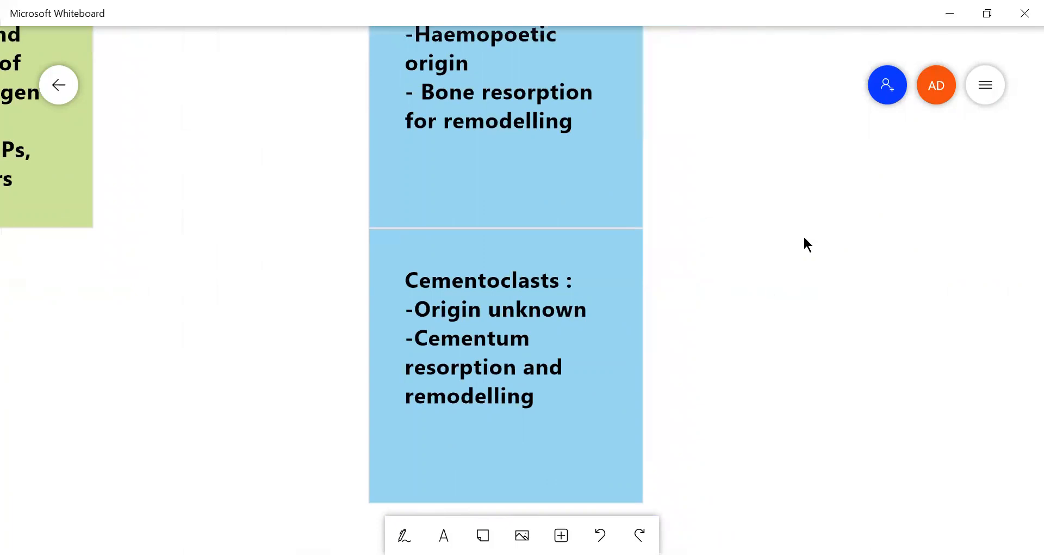
{"action": "mouse_move", "coordinate": [806, 229]}
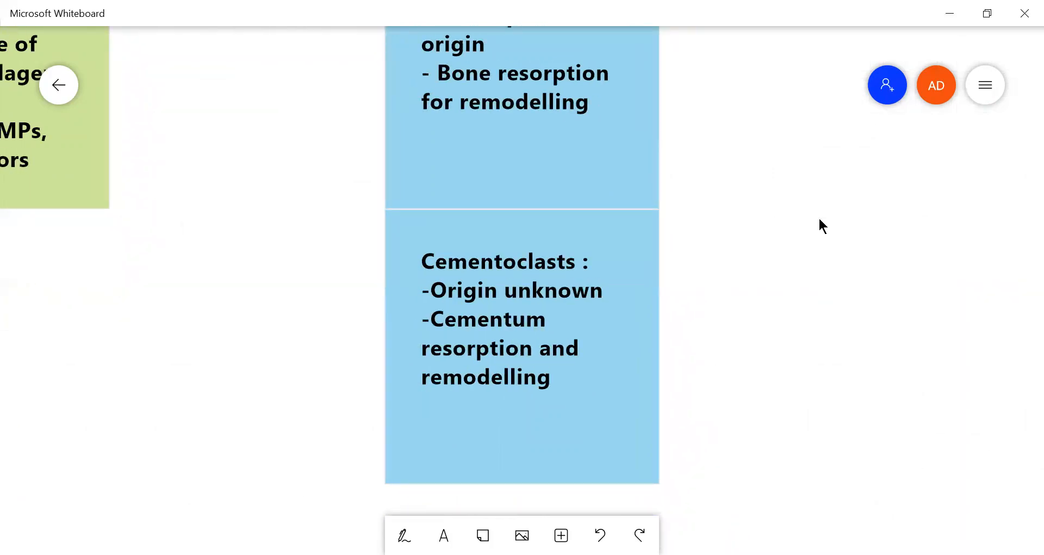
{"action": "mouse_move", "coordinate": [819, 193]}
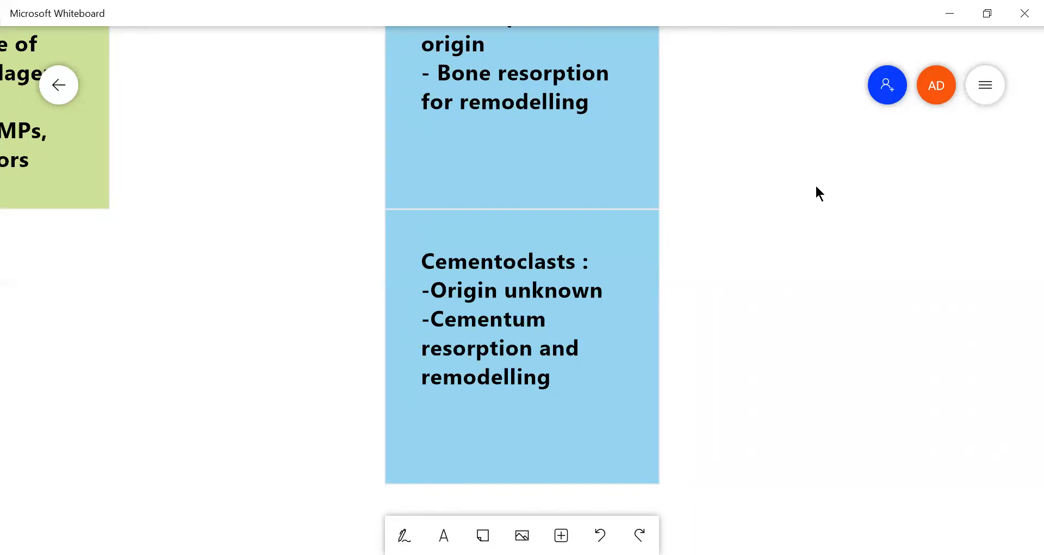
{"action": "mouse_move", "coordinate": [798, 213]}
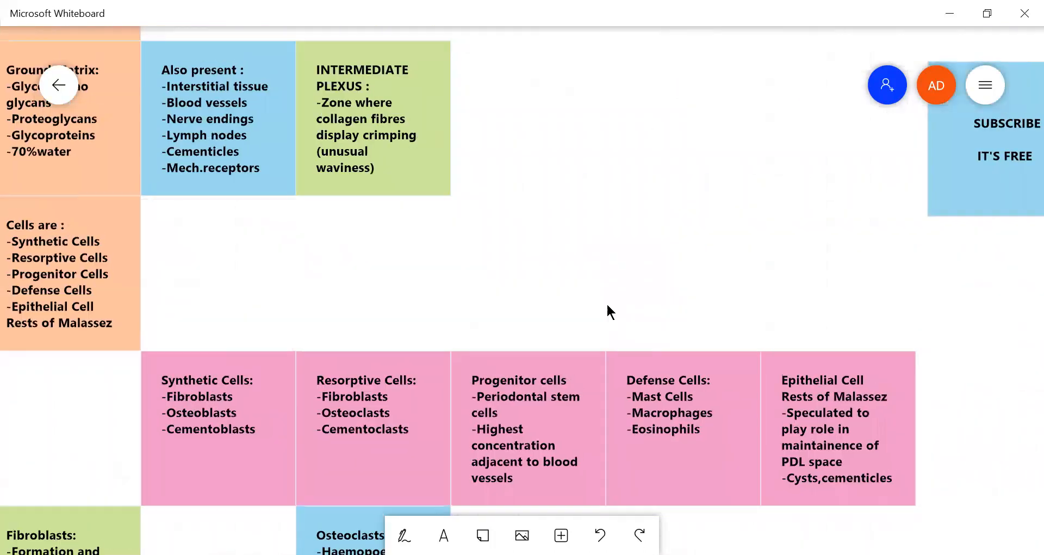
Scroll to centre the pink Defense Cells and Epithelial Cell Rests of Malassez notes
{"action": "scroll", "scroll_direction": "down", "scroll_amount": 3}
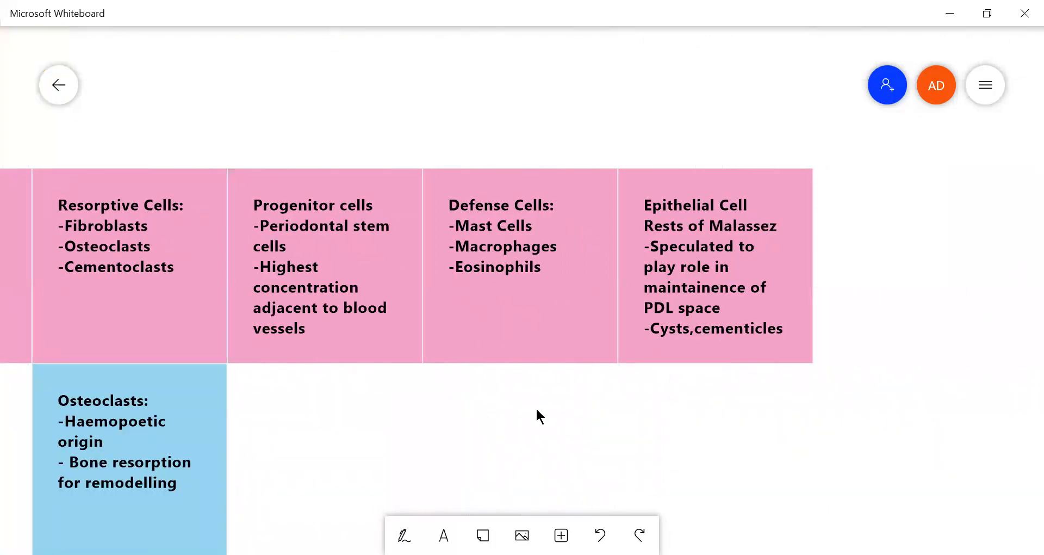
{"action": "mouse_move", "coordinate": [433, 247]}
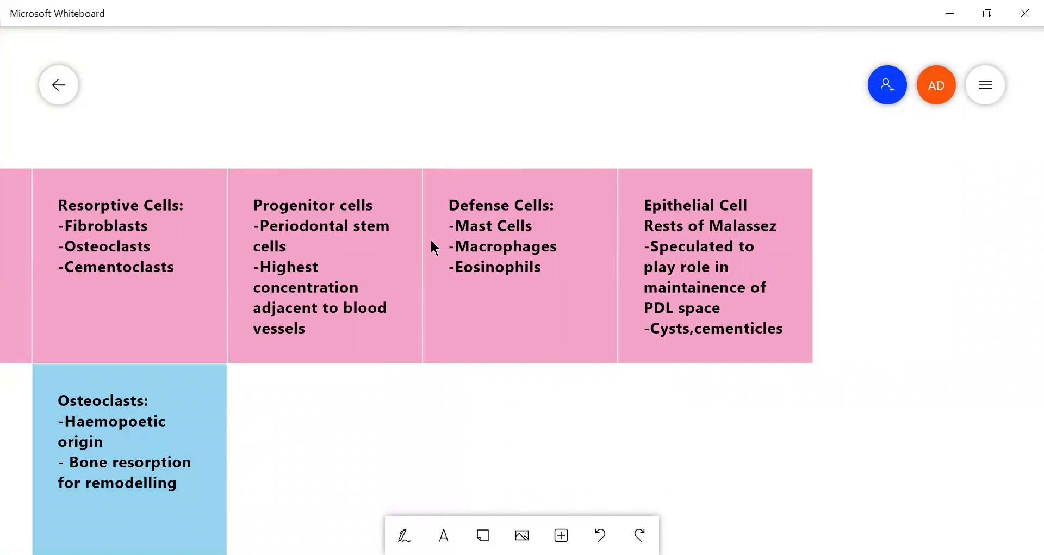
{"action": "mouse_move", "coordinate": [591, 290]}
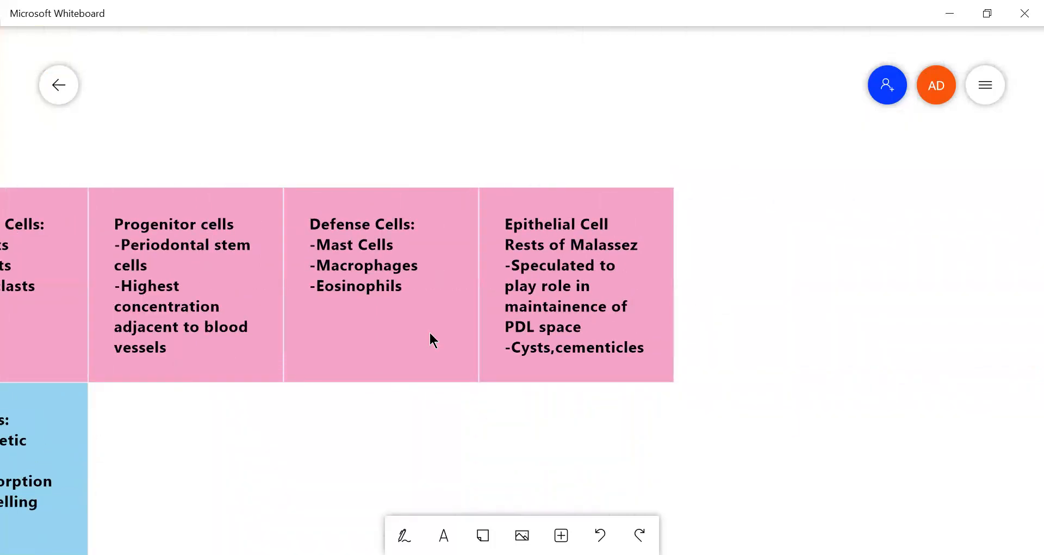
{"action": "mouse_move", "coordinate": [722, 375]}
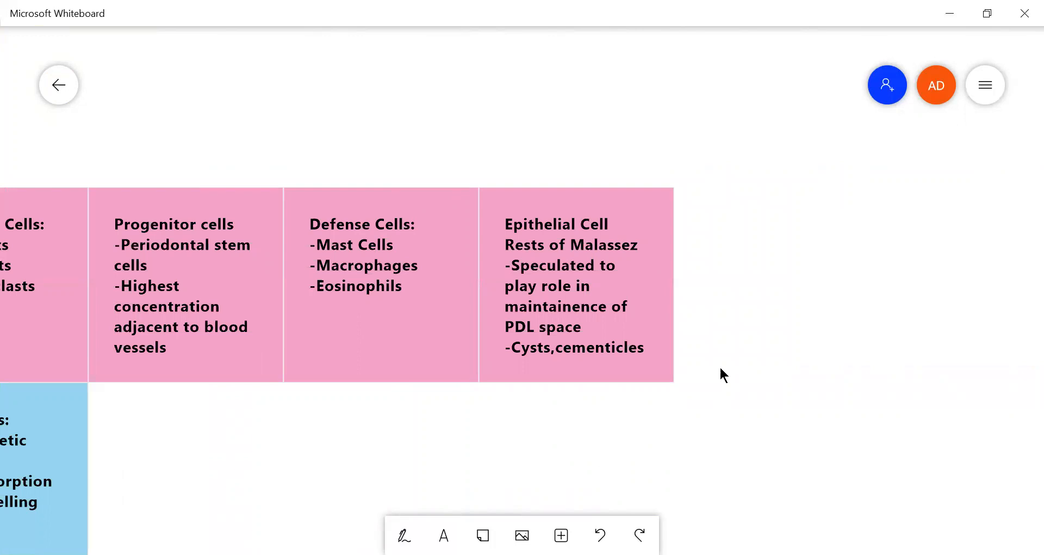
{"action": "mouse_move", "coordinate": [751, 248]}
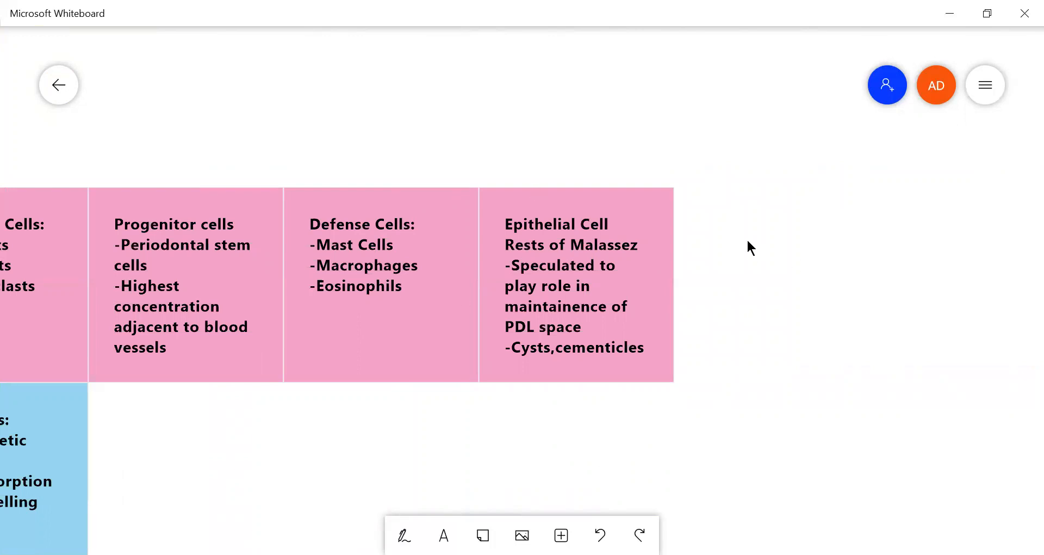
{"action": "mouse_move", "coordinate": [682, 97]}
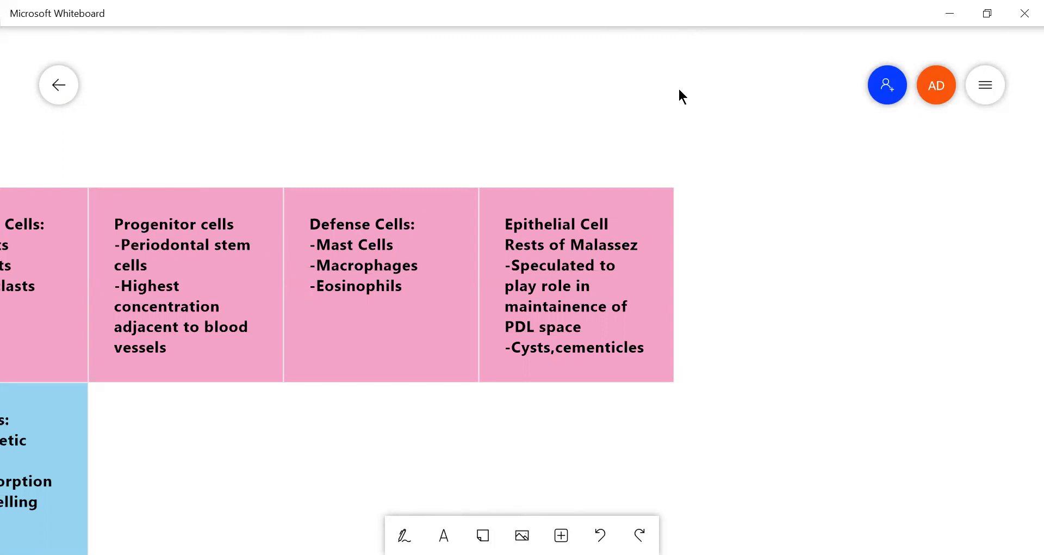
{"action": "mouse_move", "coordinate": [723, 404]}
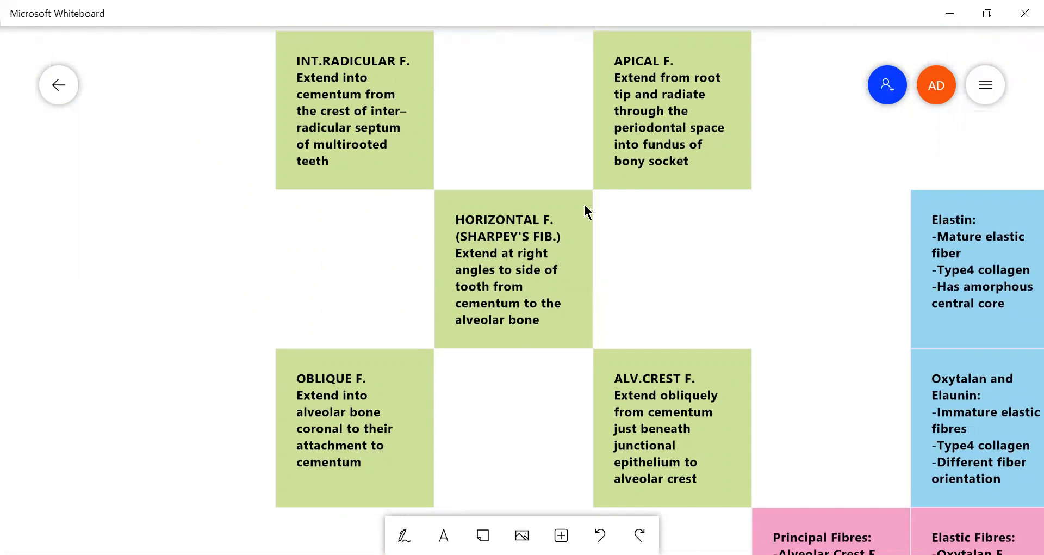
Select the Inking tool in the bottom toolbar to start drawing on the board
{"action": "left_click", "coordinate": [404, 534]}
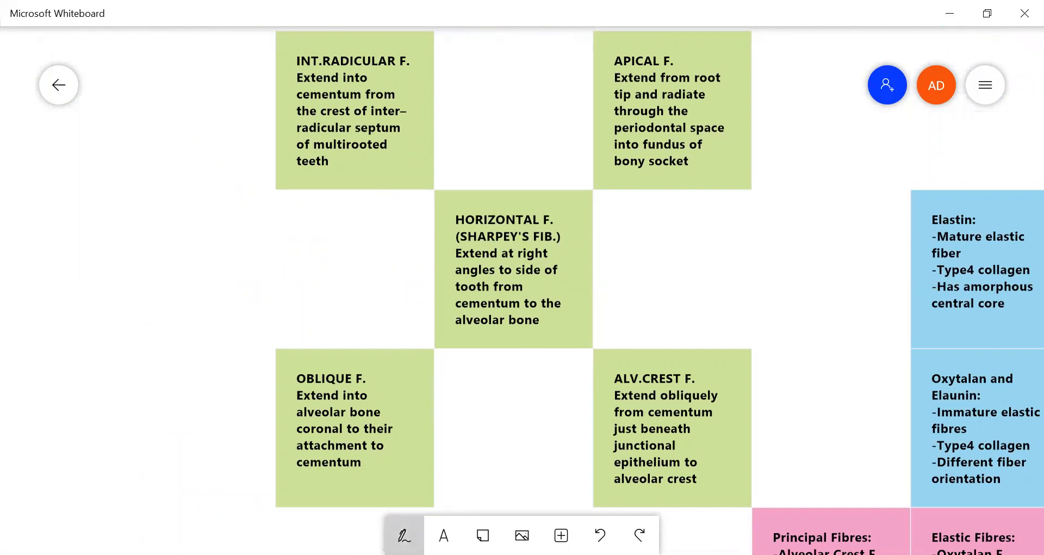
Choose the black pen from the pen palette for sketching
{"action": "left_click", "coordinate": [403, 535]}
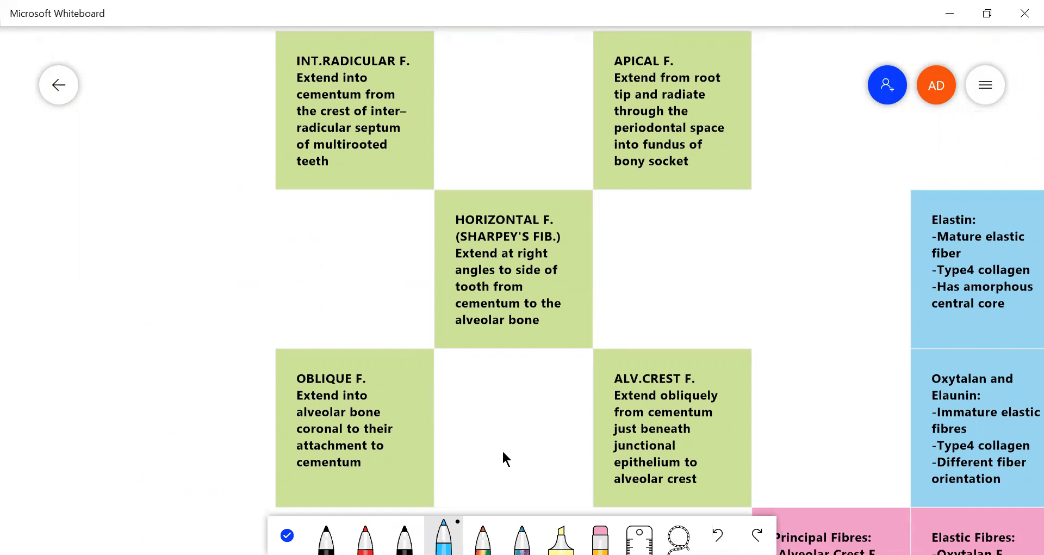
{"action": "mouse_move", "coordinate": [477, 499]}
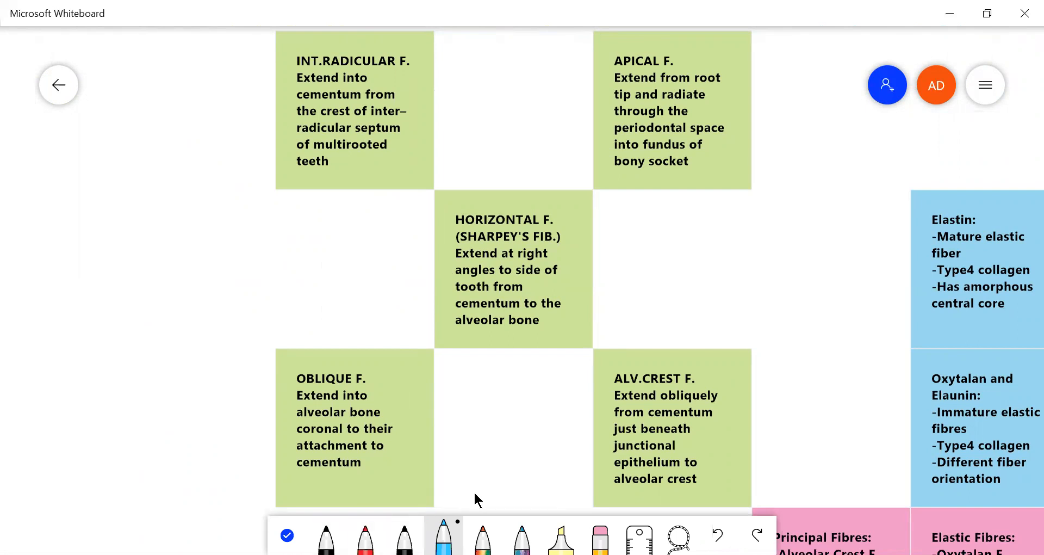
{"action": "mouse_move", "coordinate": [383, 526]}
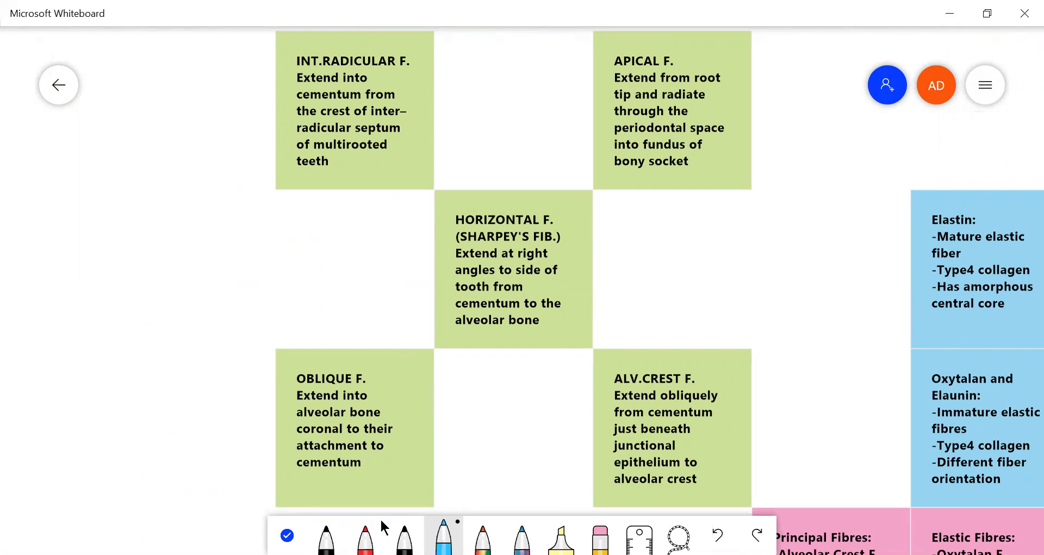
{"action": "left_click", "coordinate": [326, 536]}
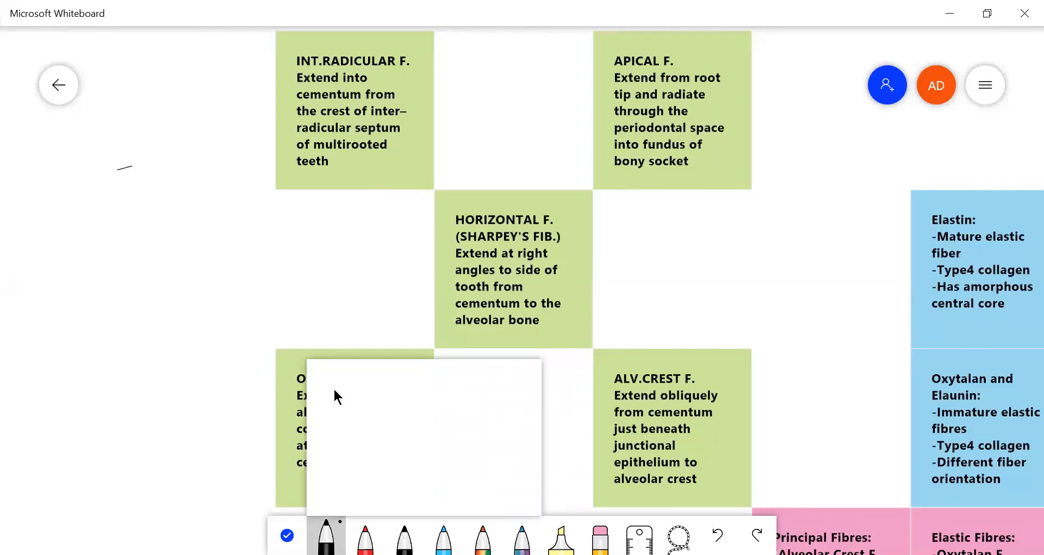
Draw horizontal fibre lines across the middle of the tooth root outline in black ink
{"action": "left_click", "coordinate": [325, 536]}
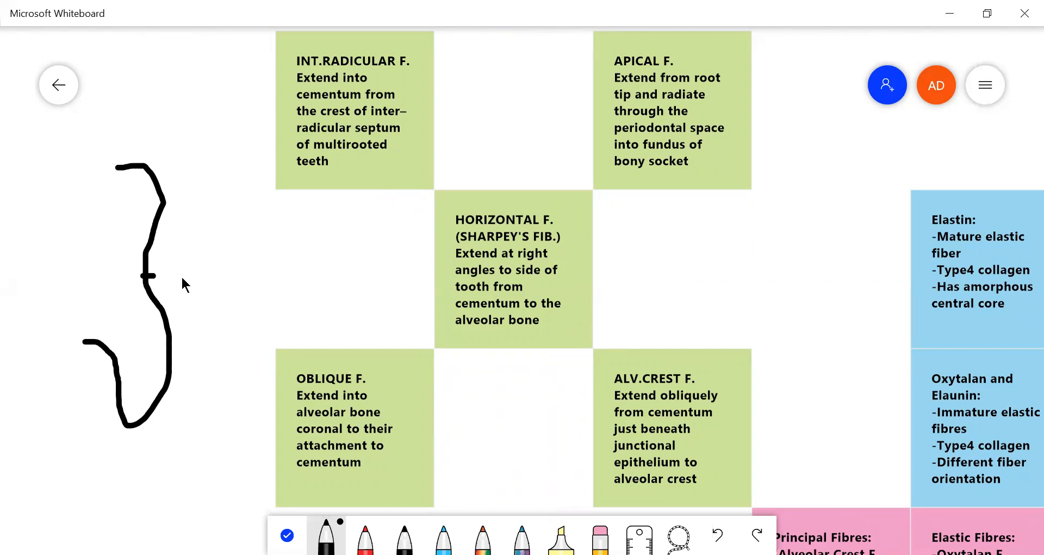
{"action": "left_click_drag", "start_coordinate": [143, 279], "coordinate": [200, 283]}
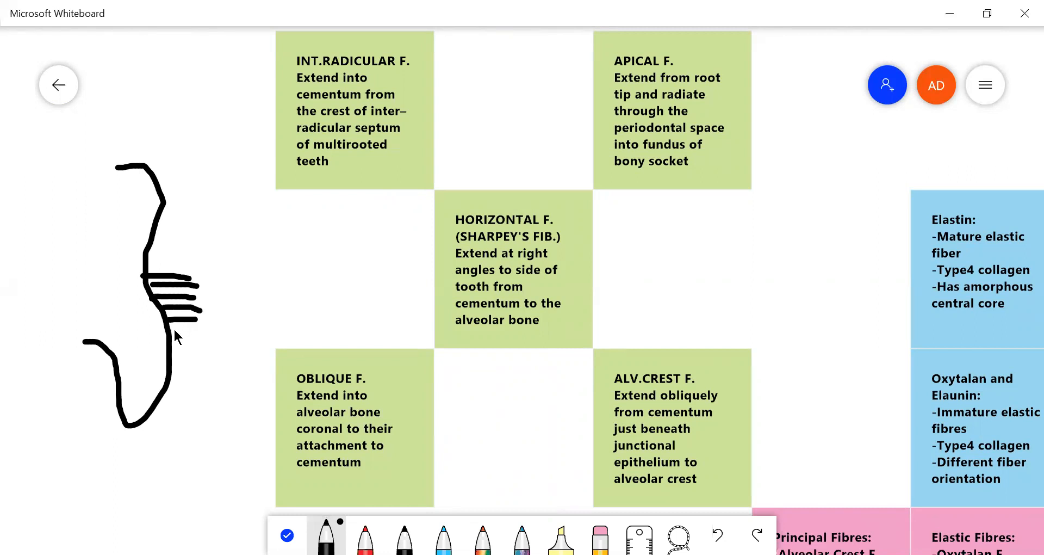
{"action": "left_click_drag", "start_coordinate": [176, 333], "coordinate": [200, 343]}
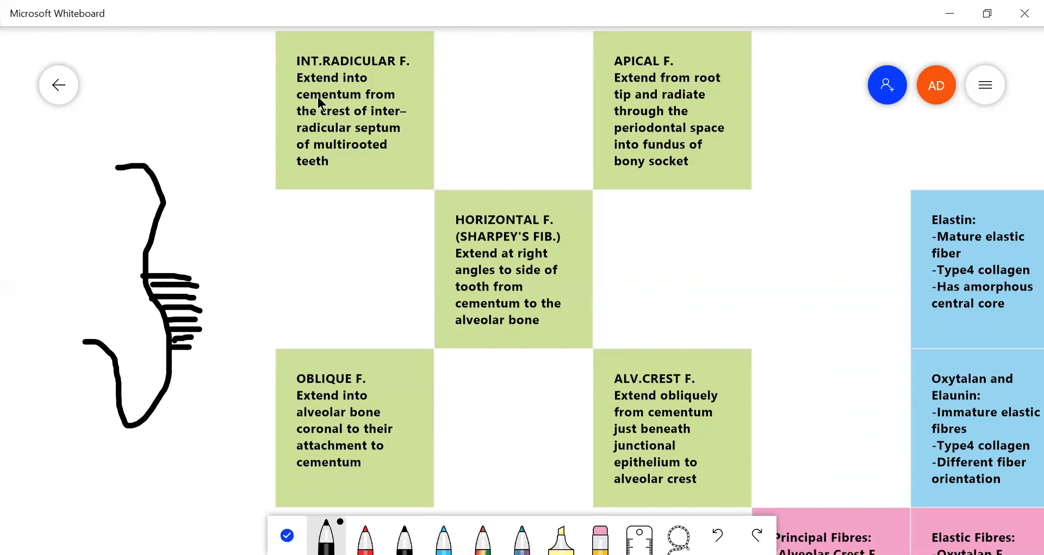
{"action": "mouse_move", "coordinate": [272, 229]}
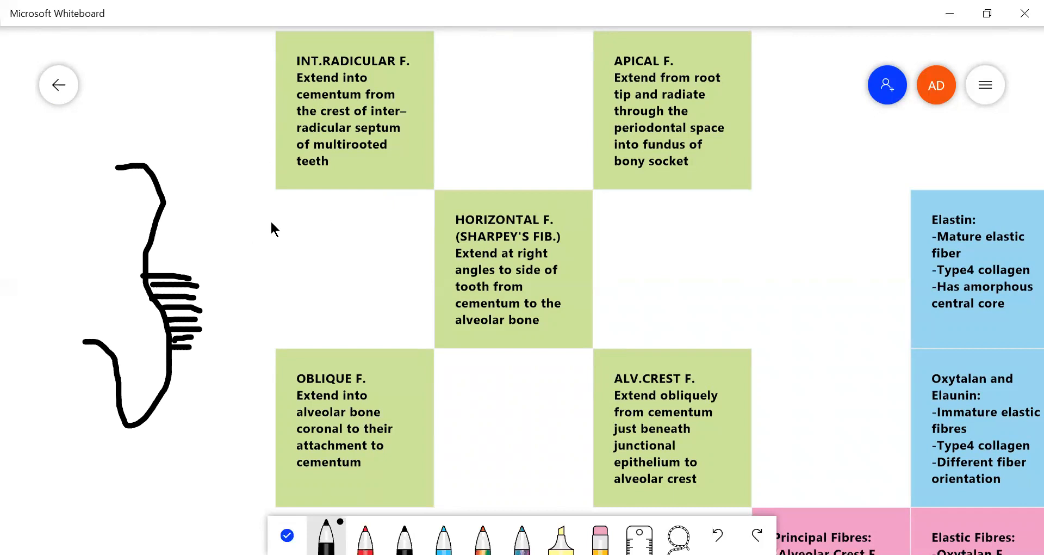
{"action": "mouse_move", "coordinate": [258, 264]}
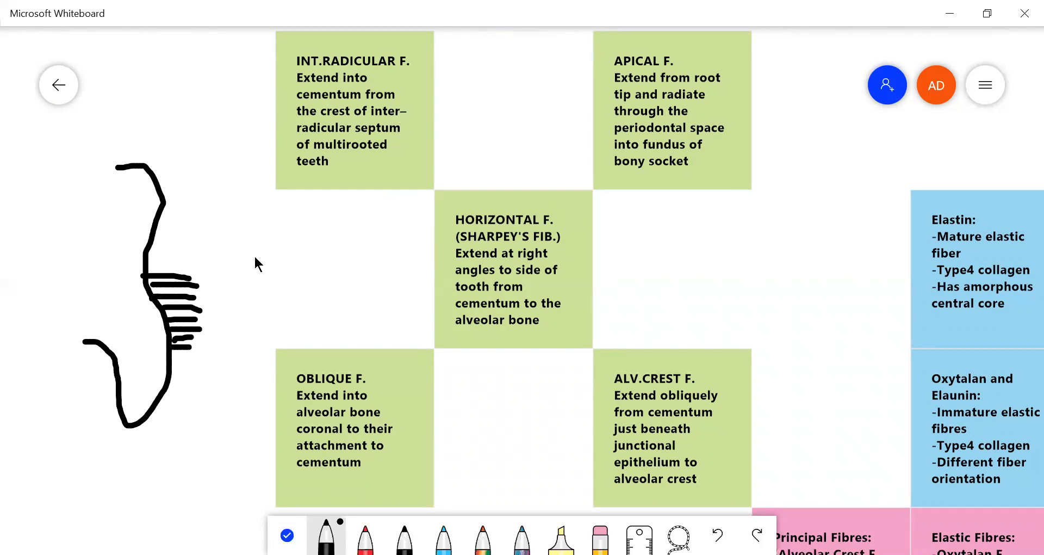
{"action": "mouse_move", "coordinate": [83, 350]}
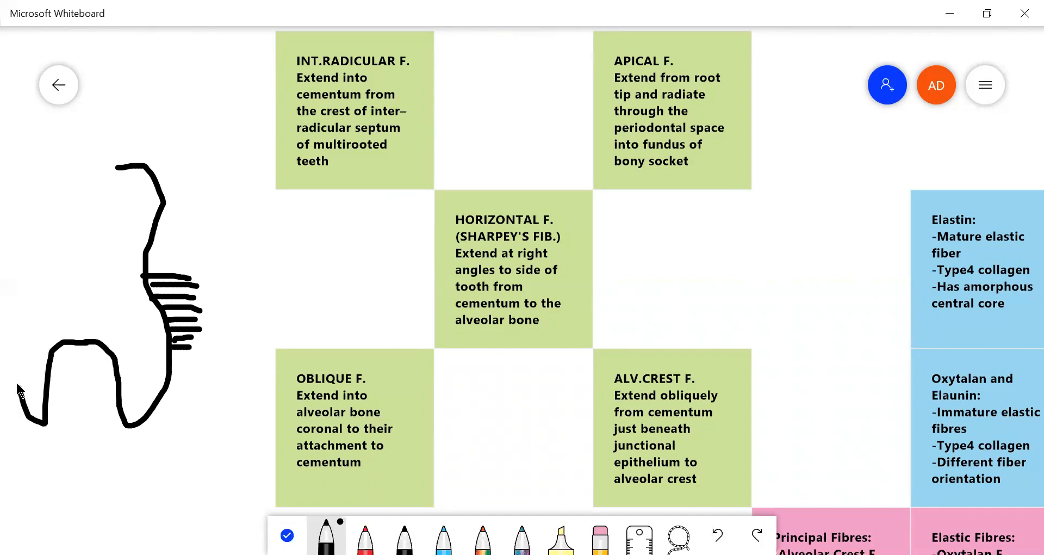
Outline a neighbouring root on the left and fill it with horizontal fibre lines
{"action": "left_click_drag", "start_coordinate": [20, 313], "coordinate": [100, 370]}
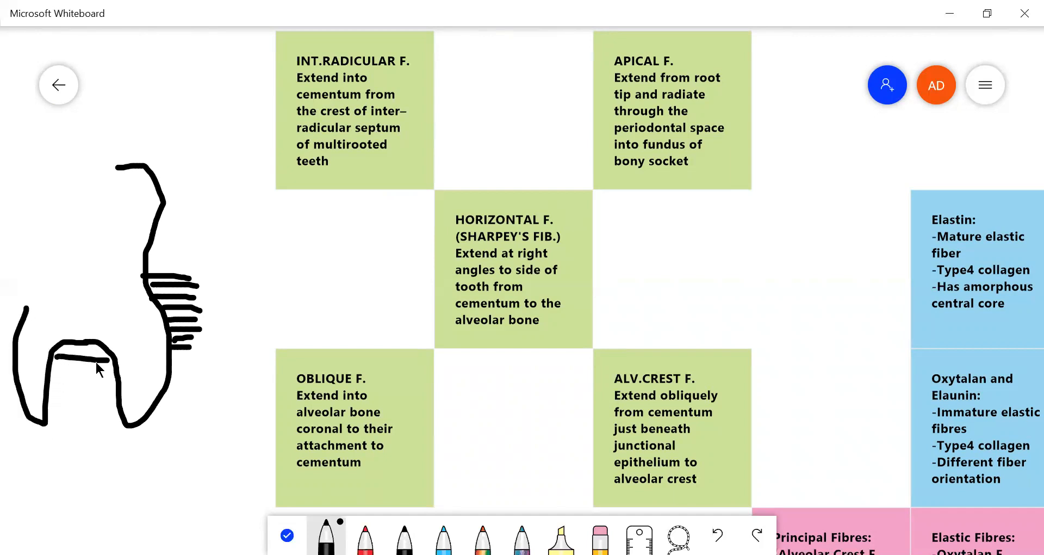
{"action": "left_click_drag", "start_coordinate": [74, 363], "coordinate": [116, 389]}
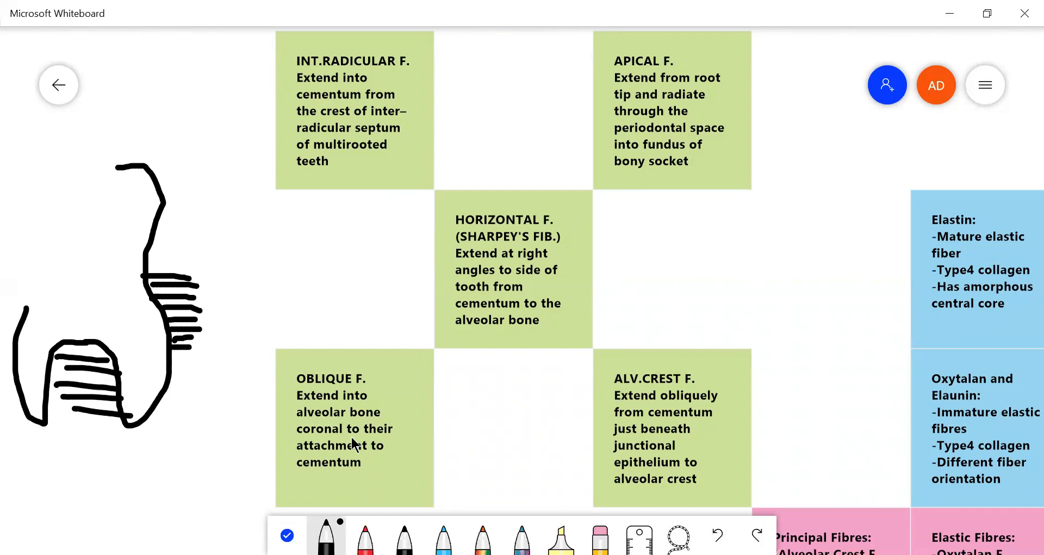
{"action": "mouse_move", "coordinate": [238, 383]}
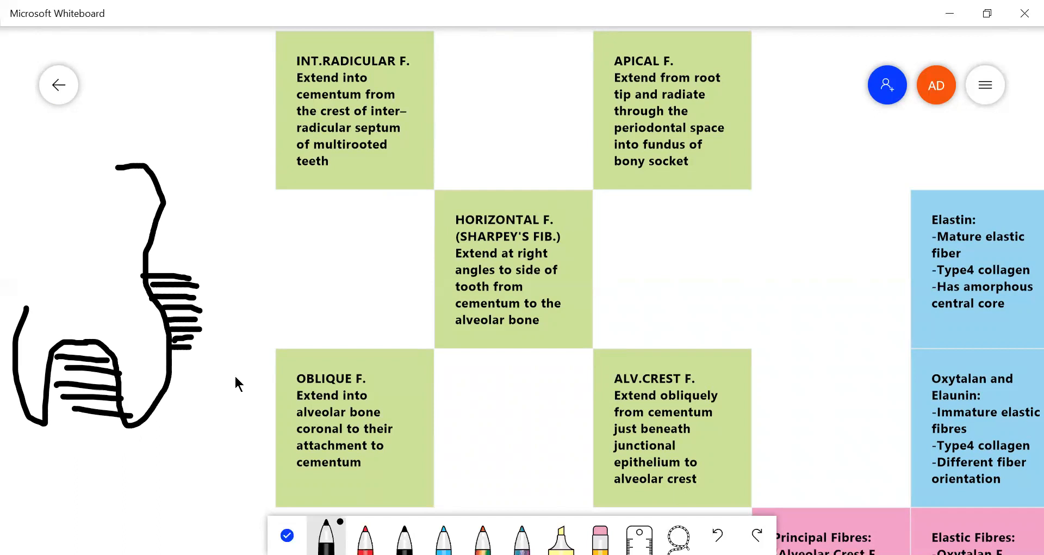
{"action": "mouse_move", "coordinate": [210, 353]}
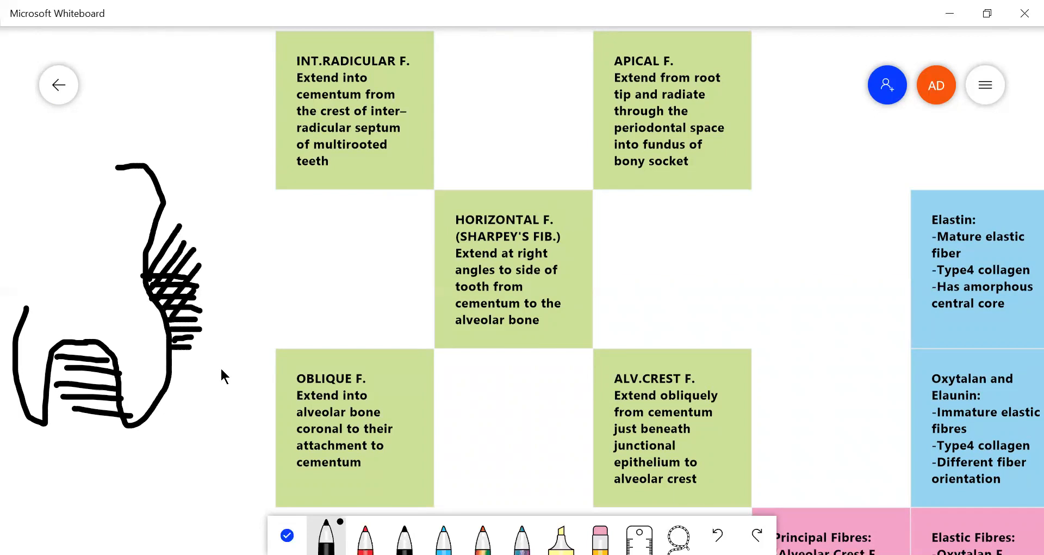
{"action": "mouse_move", "coordinate": [718, 429]}
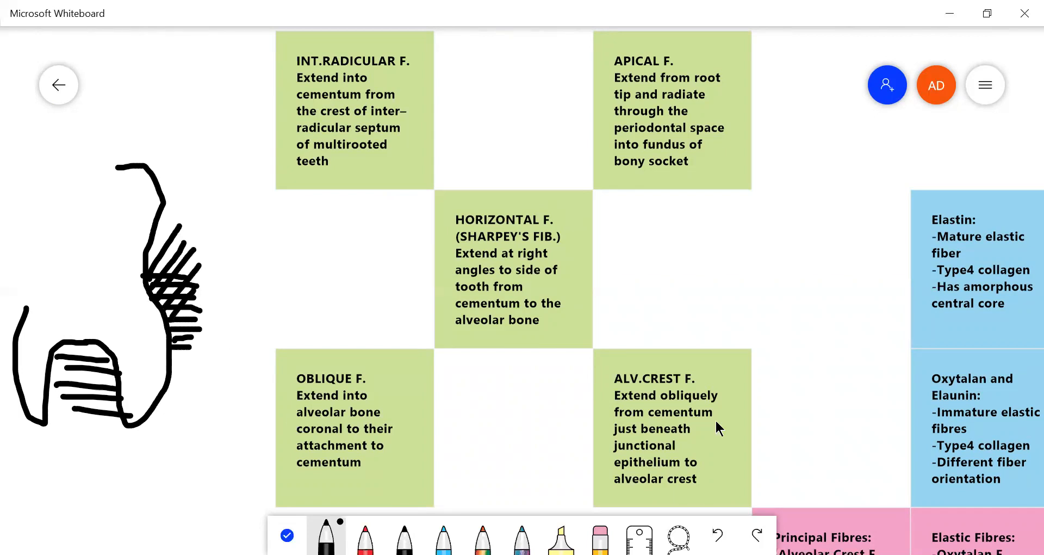
{"action": "mouse_move", "coordinate": [220, 346]}
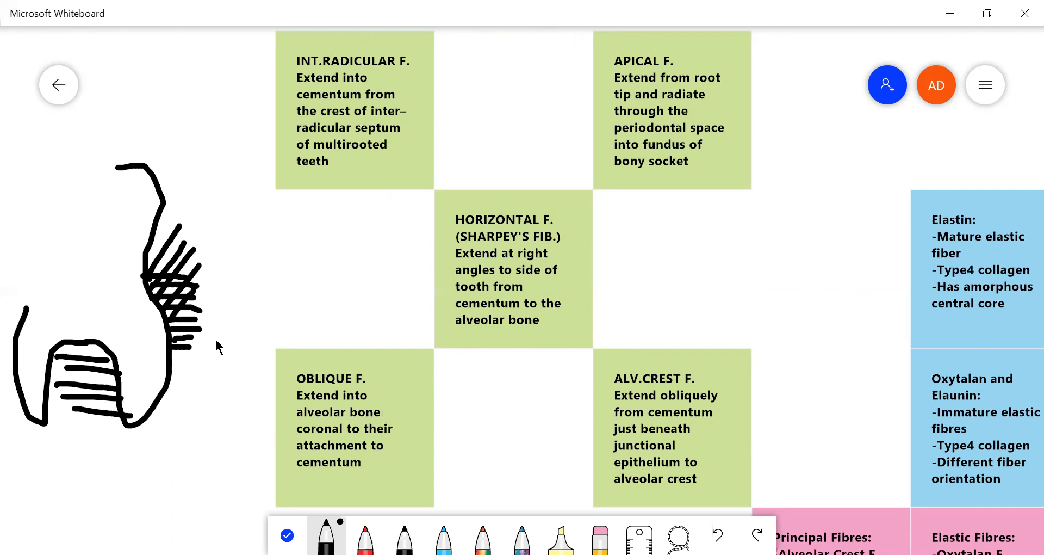
{"action": "mouse_move", "coordinate": [180, 317]}
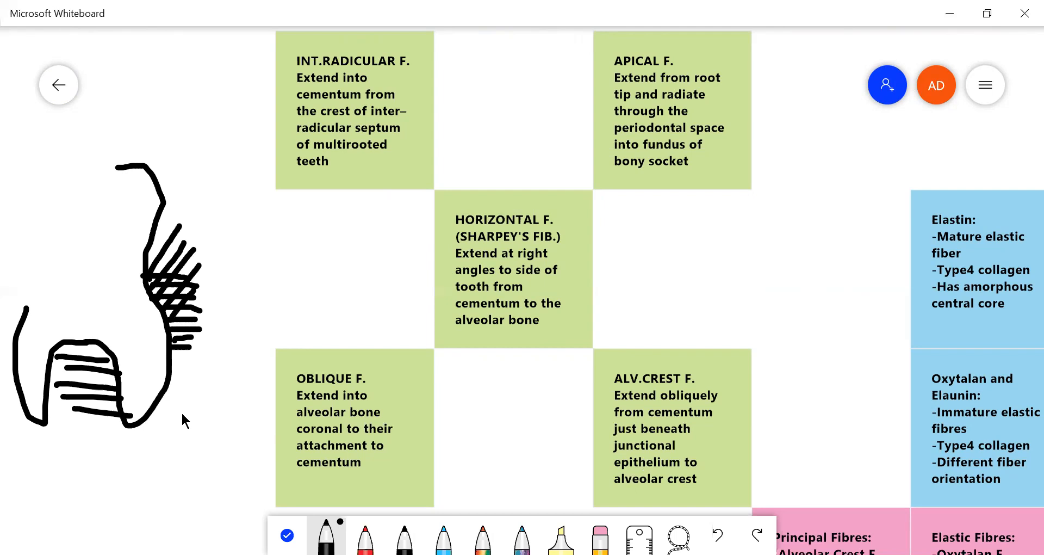
Draw a curved bone outline beside the fibres and radiating fibres around the root apex
{"action": "left_click_drag", "start_coordinate": [187, 419], "coordinate": [240, 279]}
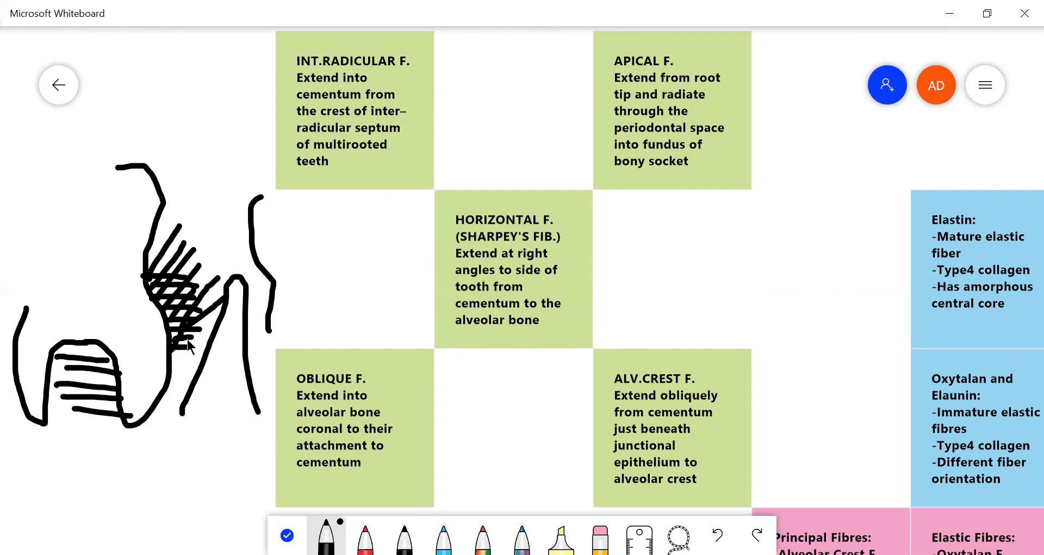
{"action": "left_click_drag", "start_coordinate": [186, 346], "coordinate": [244, 287]}
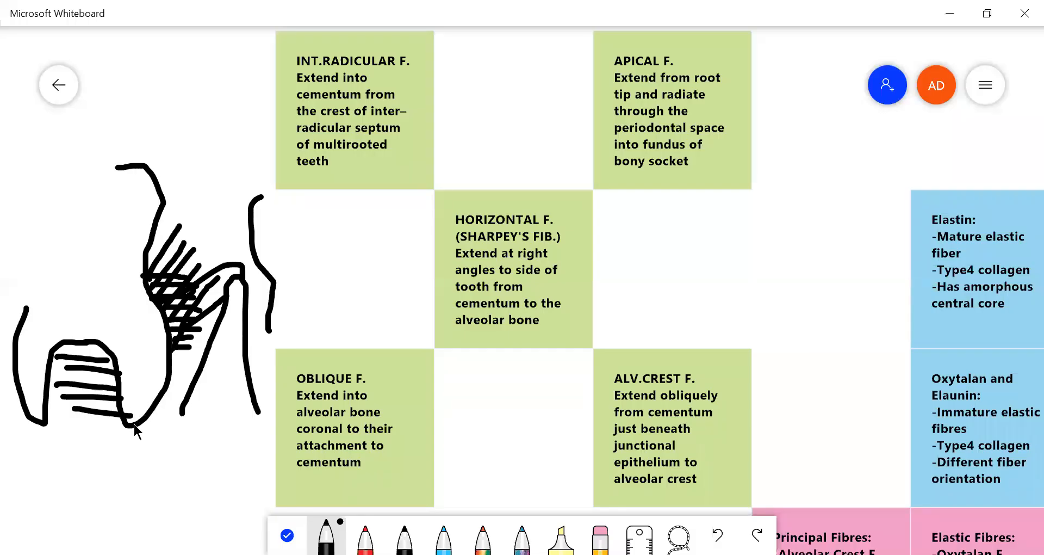
{"action": "left_click_drag", "start_coordinate": [137, 429], "coordinate": [110, 466]}
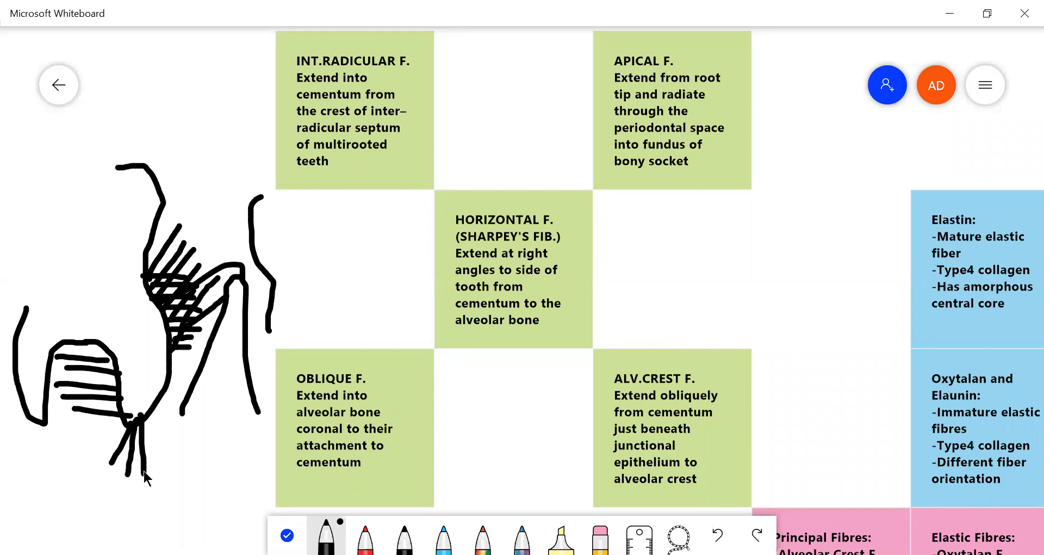
{"action": "left_click_drag", "start_coordinate": [146, 411], "coordinate": [163, 466]}
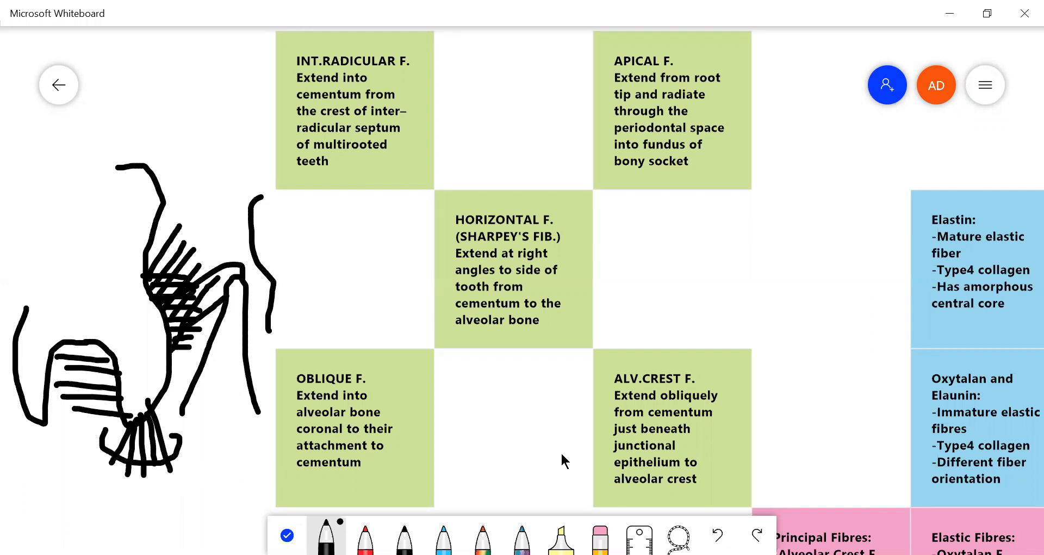
{"action": "mouse_move", "coordinate": [633, 157]}
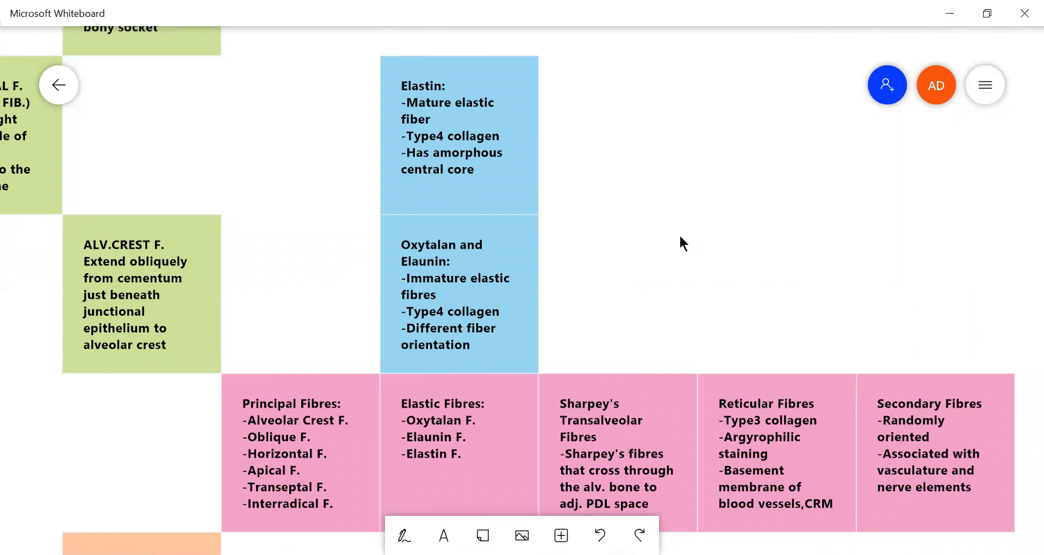
{"action": "mouse_move", "coordinate": [587, 287]}
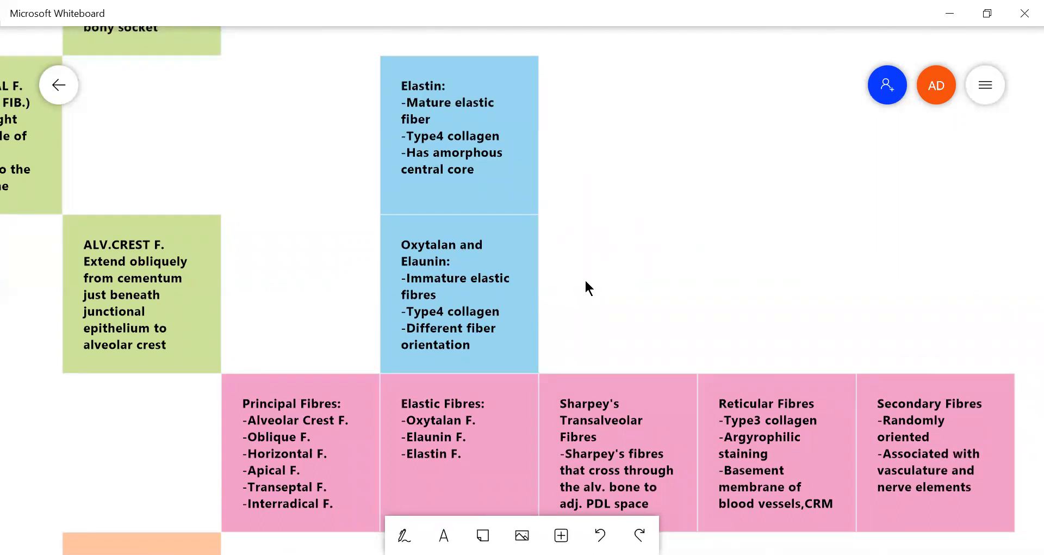
{"action": "mouse_move", "coordinate": [385, 236]}
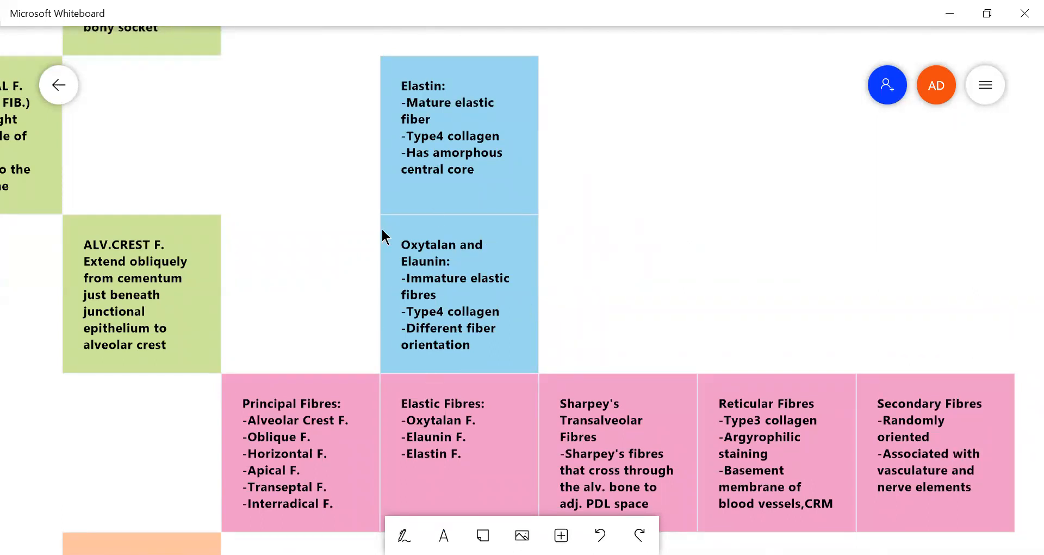
{"action": "mouse_move", "coordinate": [456, 291]}
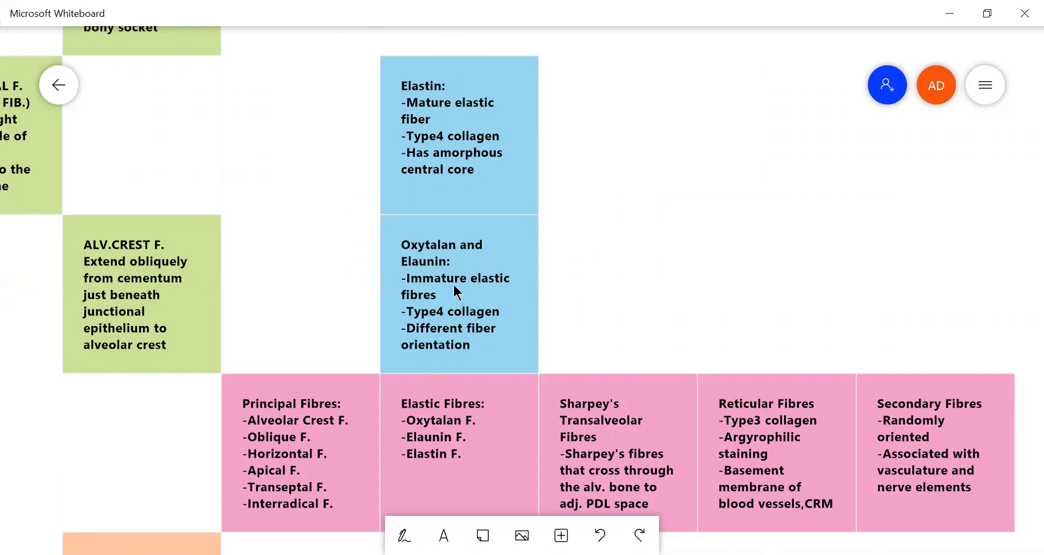
{"action": "mouse_move", "coordinate": [531, 299]}
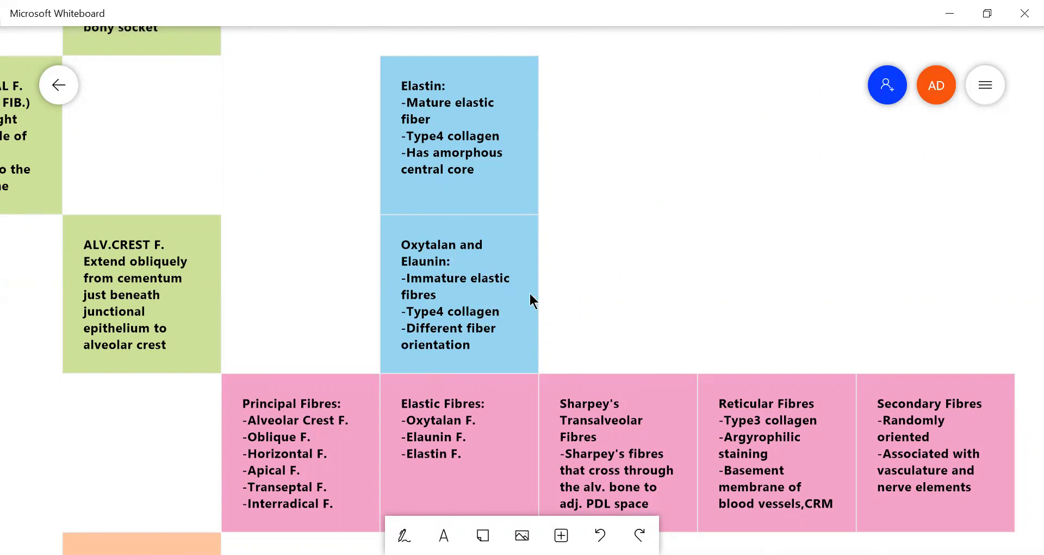
{"action": "mouse_move", "coordinate": [514, 299]}
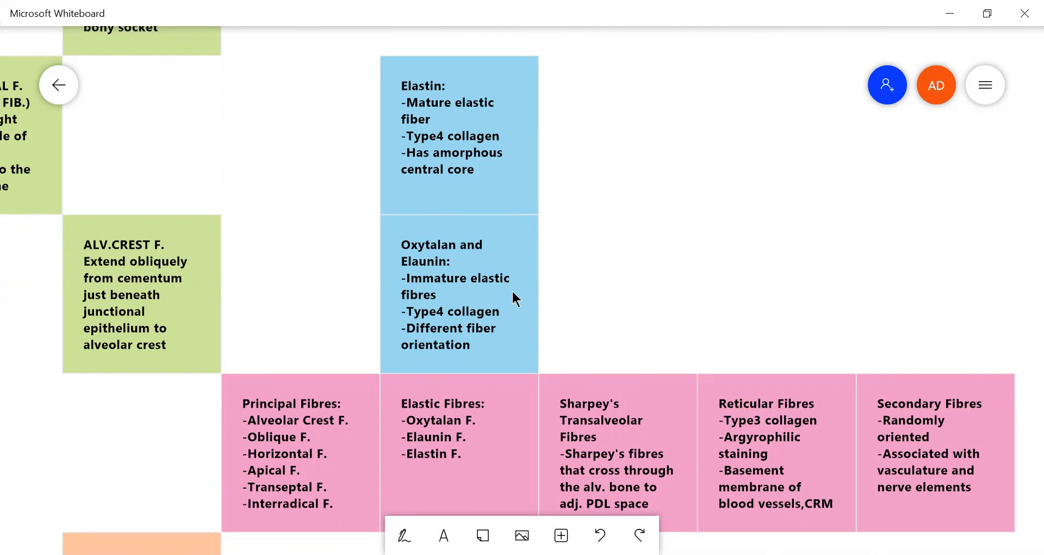
{"action": "mouse_move", "coordinate": [463, 265]}
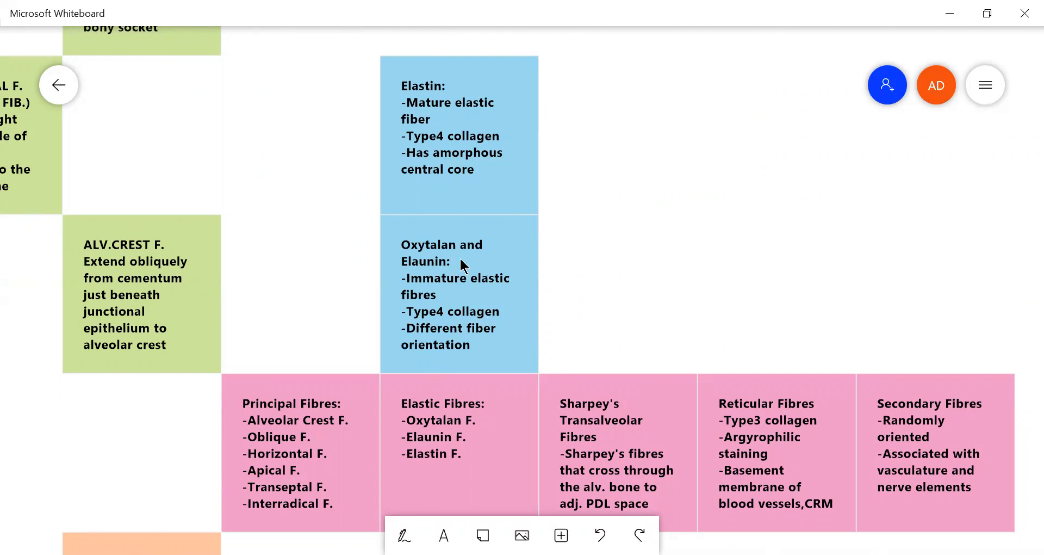
{"action": "mouse_move", "coordinate": [491, 305]}
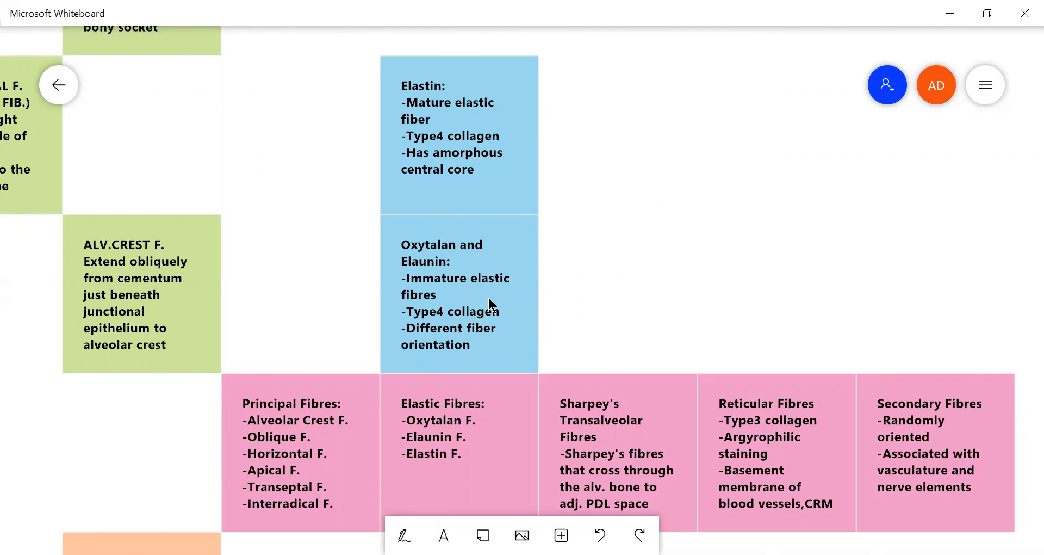
{"action": "mouse_move", "coordinate": [429, 273]}
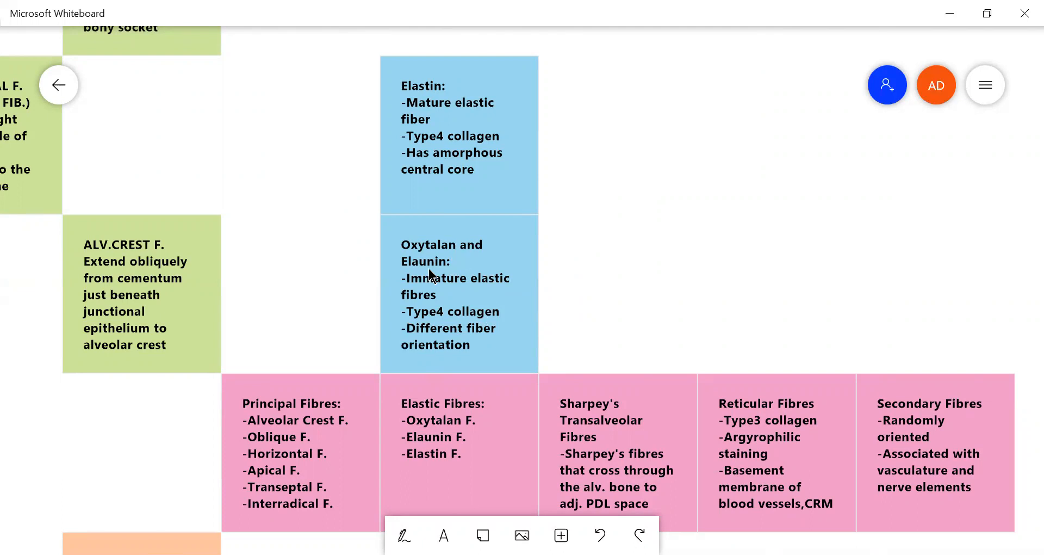
{"action": "mouse_move", "coordinate": [438, 322]}
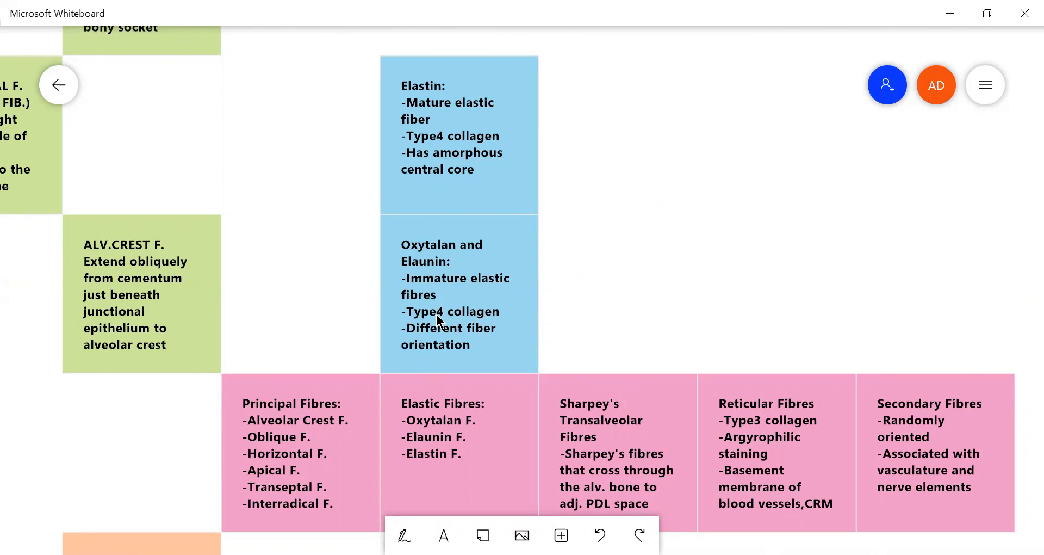
{"action": "mouse_move", "coordinate": [390, 222]}
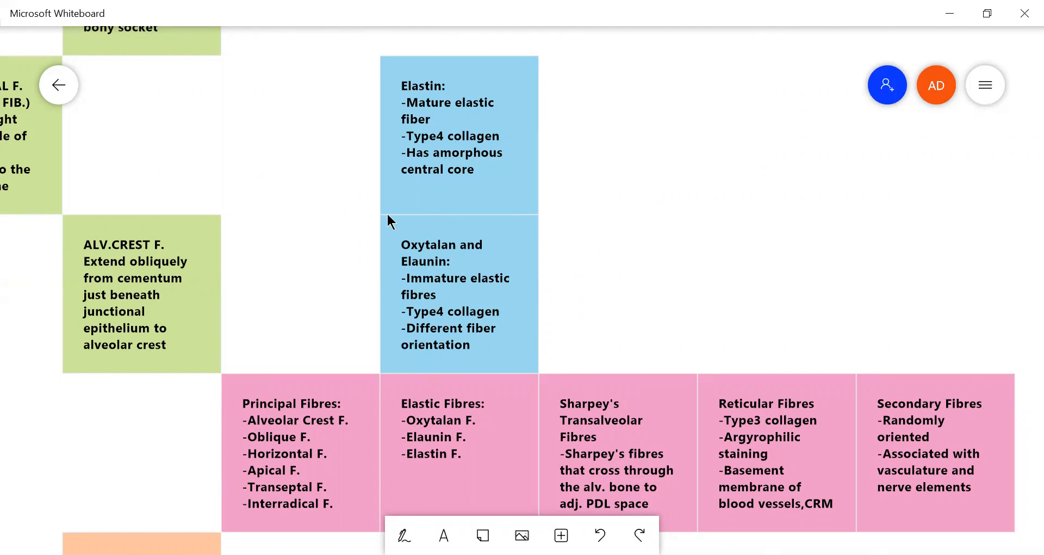
{"action": "mouse_move", "coordinate": [392, 281]}
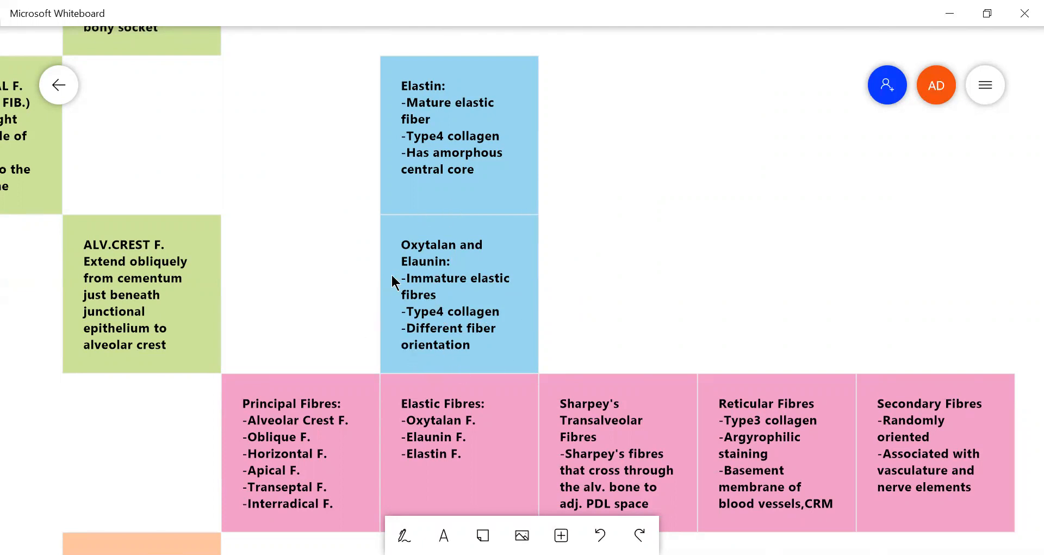
{"action": "mouse_move", "coordinate": [493, 195]}
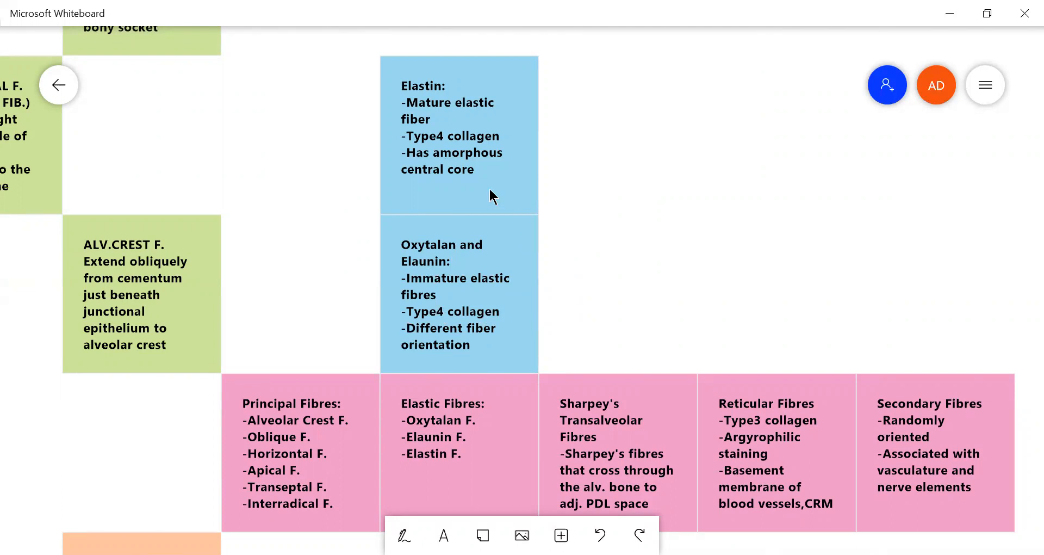
{"action": "mouse_move", "coordinate": [374, 199]}
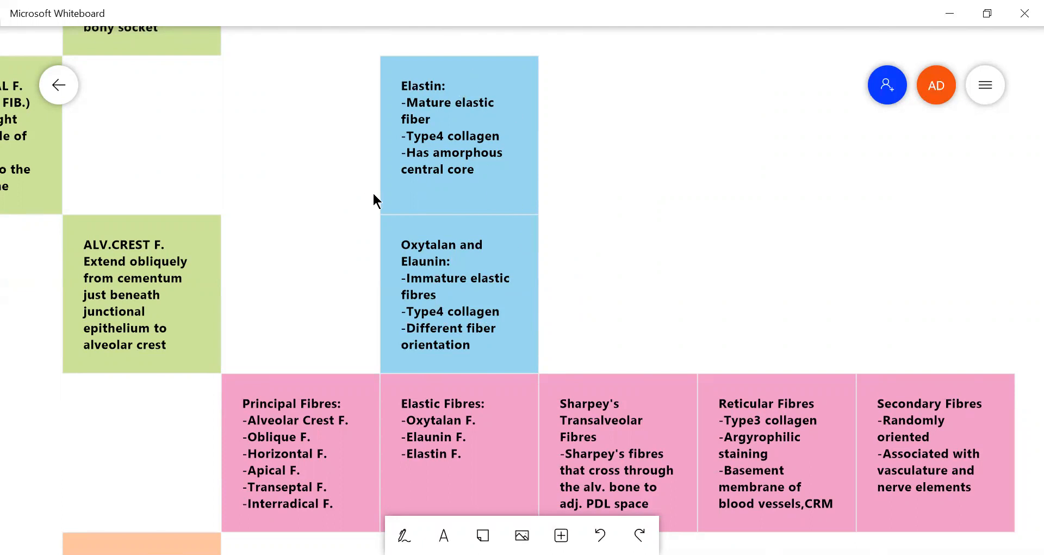
{"action": "mouse_move", "coordinate": [466, 143]}
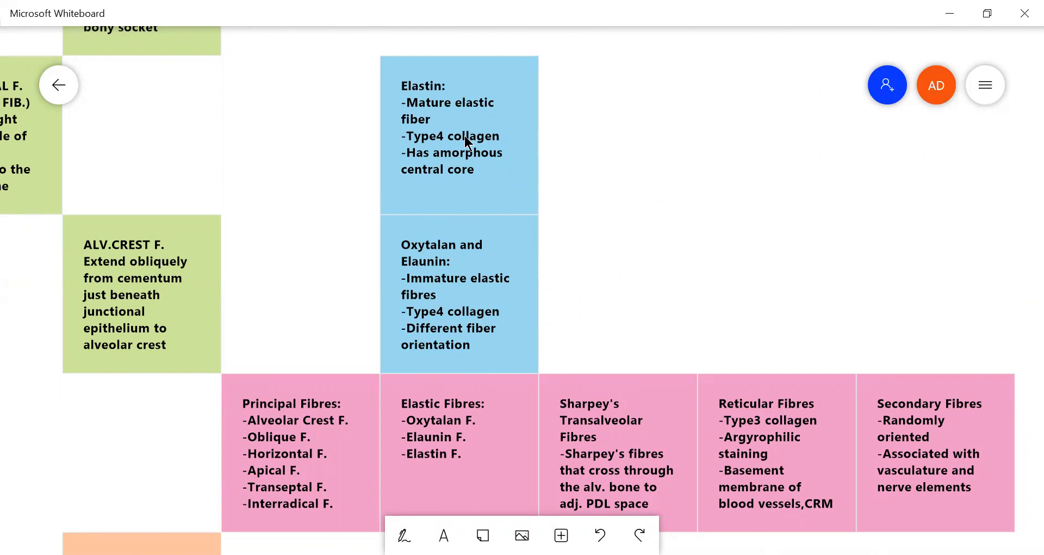
{"action": "mouse_move", "coordinate": [489, 245]}
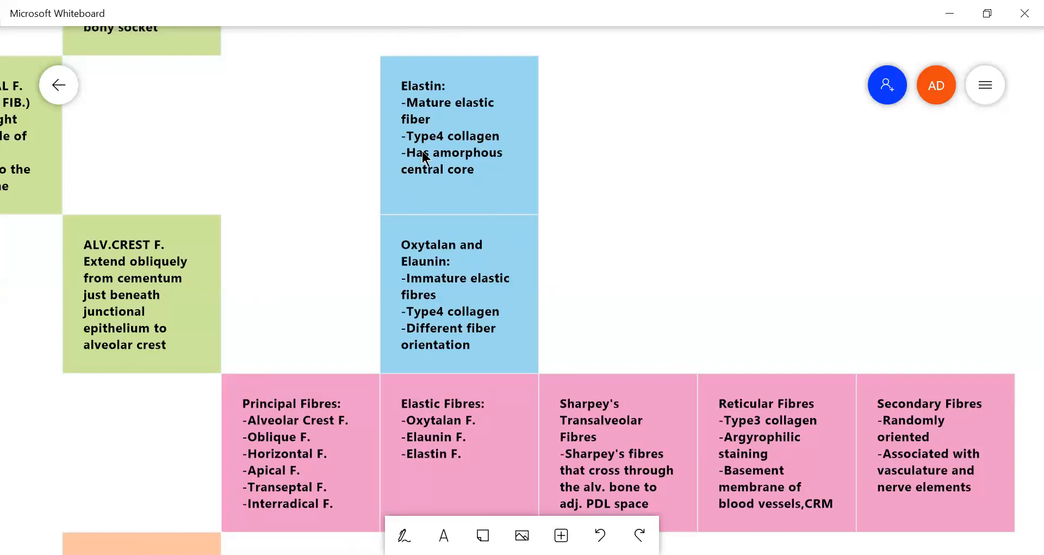
{"action": "mouse_move", "coordinate": [457, 191]}
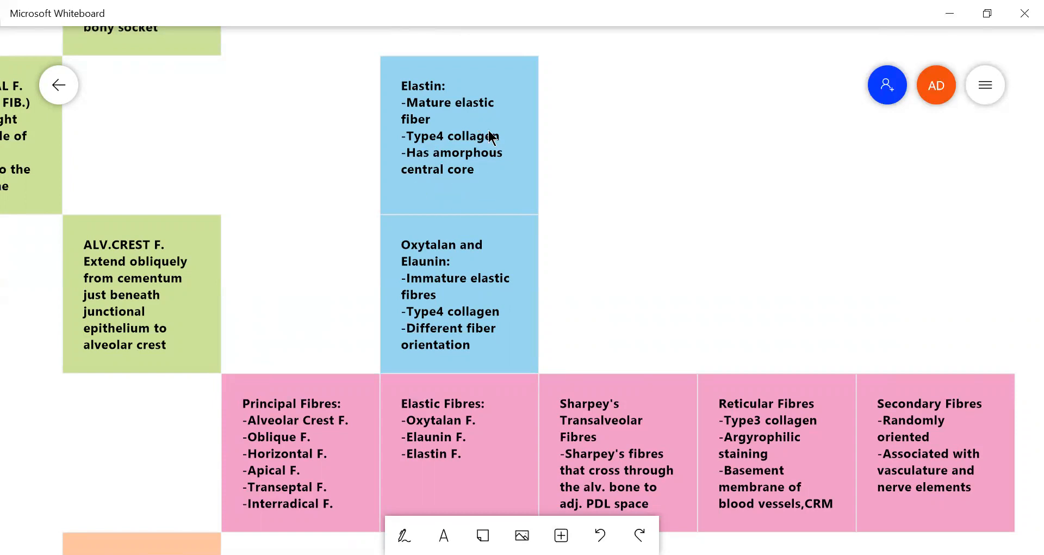
{"action": "mouse_move", "coordinate": [591, 253]}
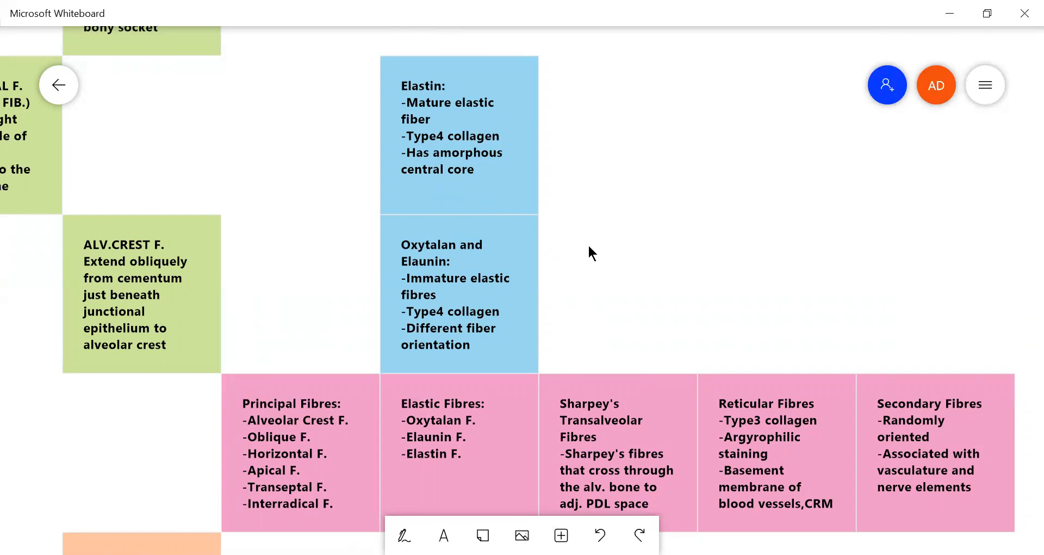
Scroll down to the blank area below the pink fibre notes
{"action": "scroll", "scroll_direction": "down", "scroll_amount": 3}
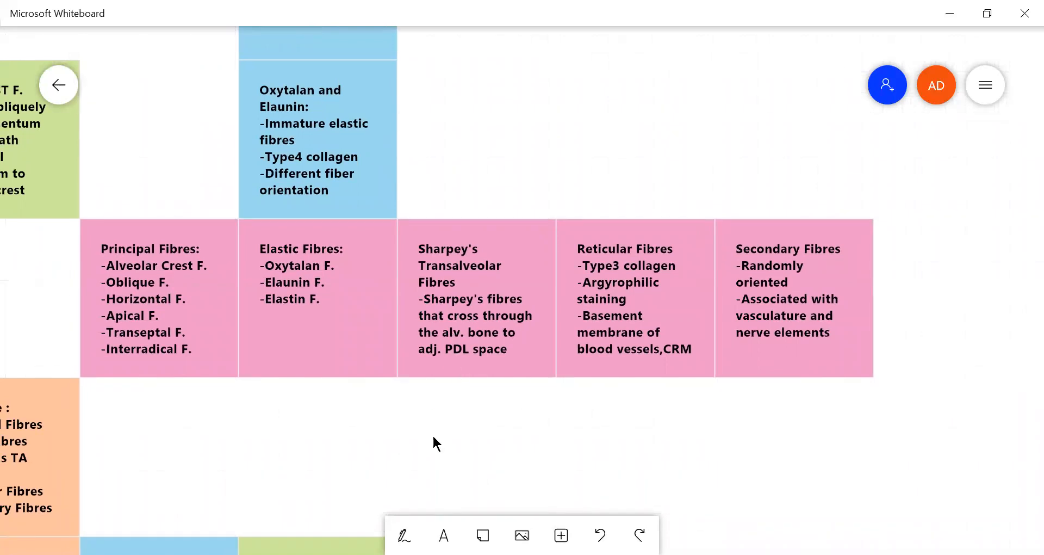
{"action": "mouse_move", "coordinate": [822, 392]}
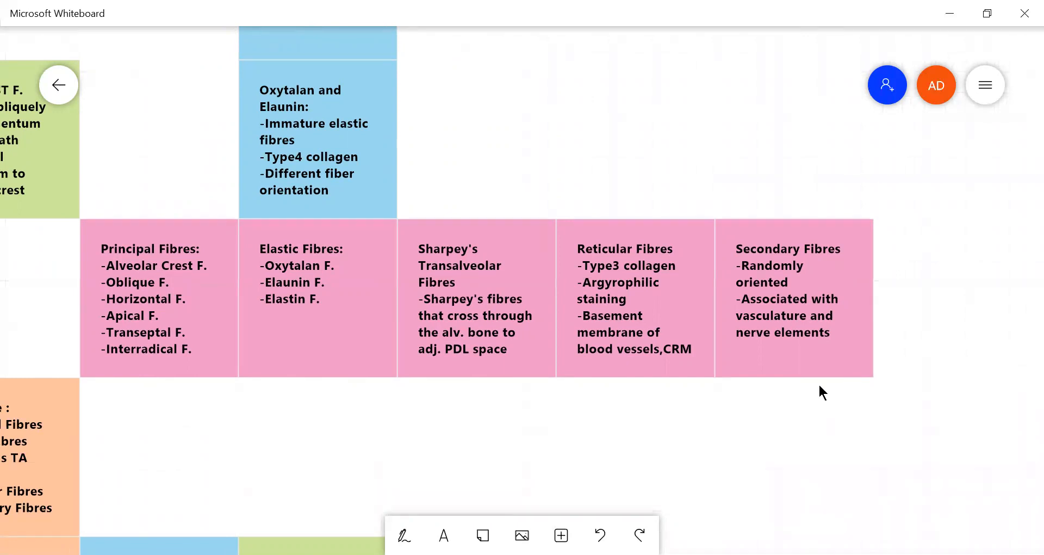
{"action": "scroll", "scroll_direction": "down", "scroll_amount": 3}
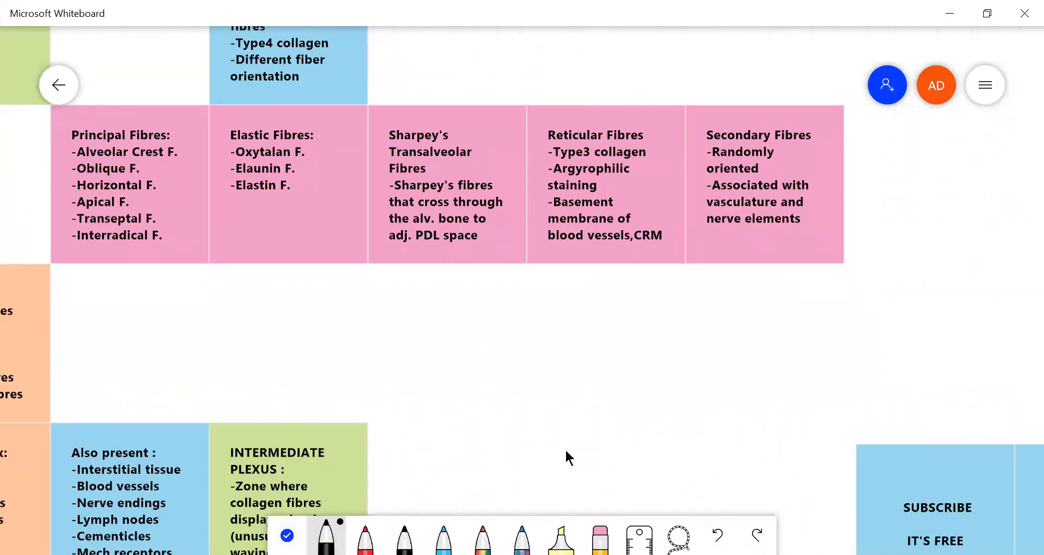
Draw two black tooth root outlines with the bone crest between, crossed by fibre lines
{"action": "left_click_drag", "start_coordinate": [532, 406], "coordinate": [531, 486]}
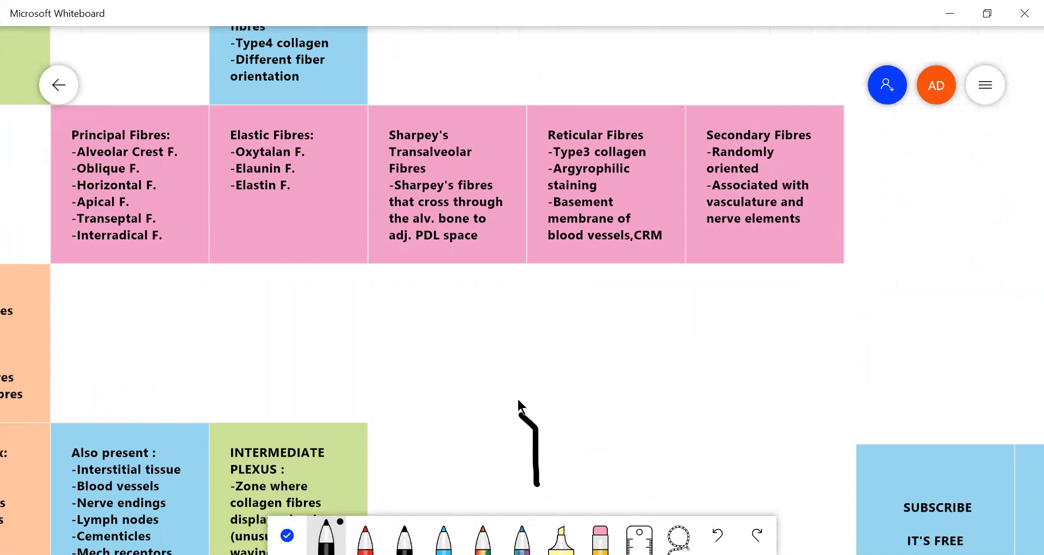
{"action": "left_click_drag", "start_coordinate": [532, 413], "coordinate": [619, 440]}
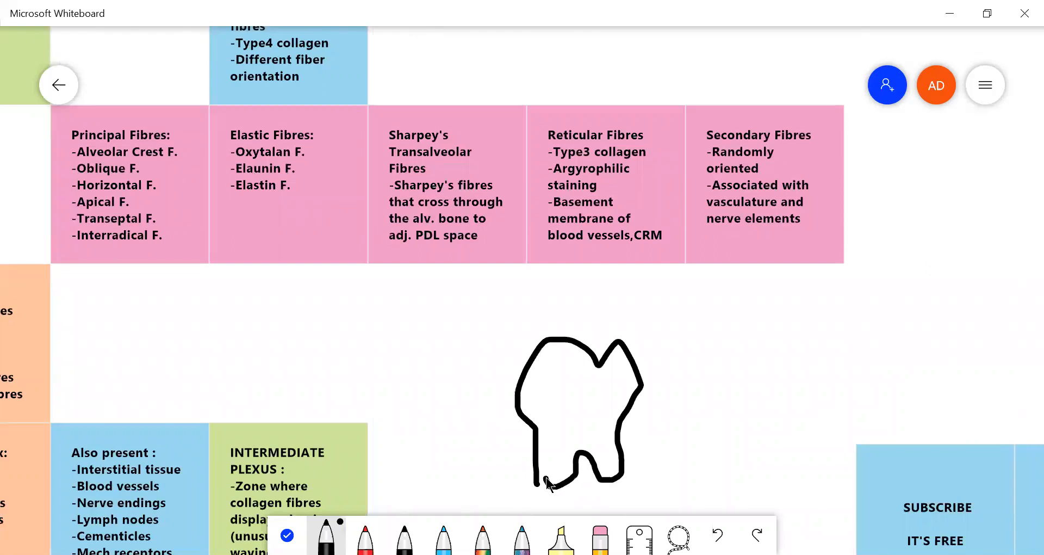
{"action": "left_click_drag", "start_coordinate": [718, 333], "coordinate": [703, 472]}
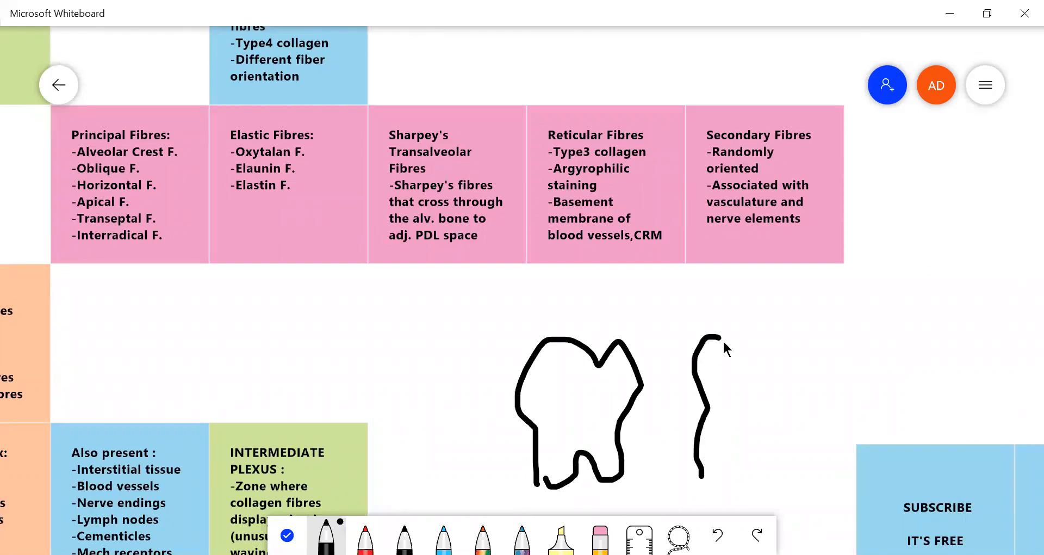
{"action": "left_click_drag", "start_coordinate": [716, 332], "coordinate": [755, 466]}
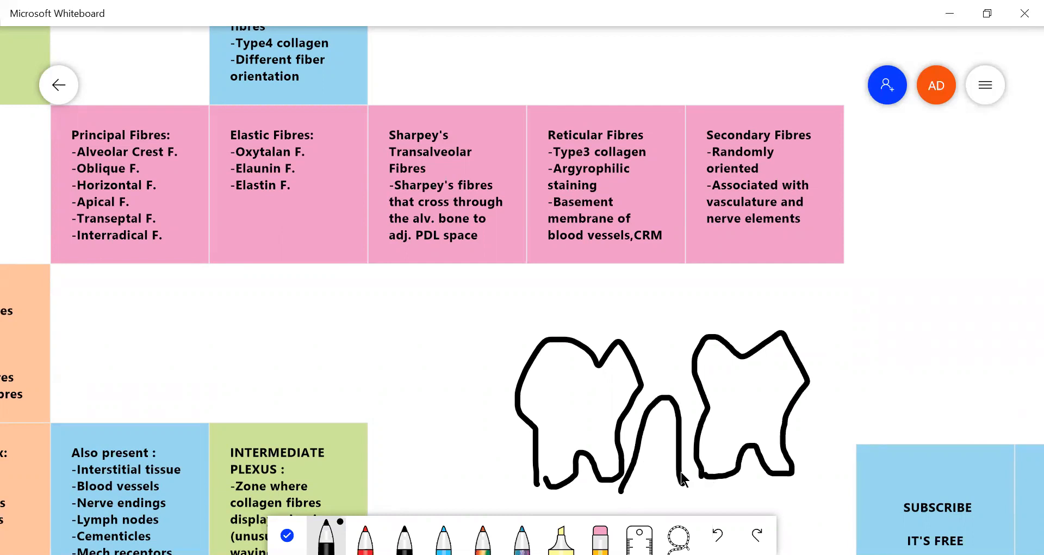
{"action": "left_click_drag", "start_coordinate": [626, 429], "coordinate": [699, 430]}
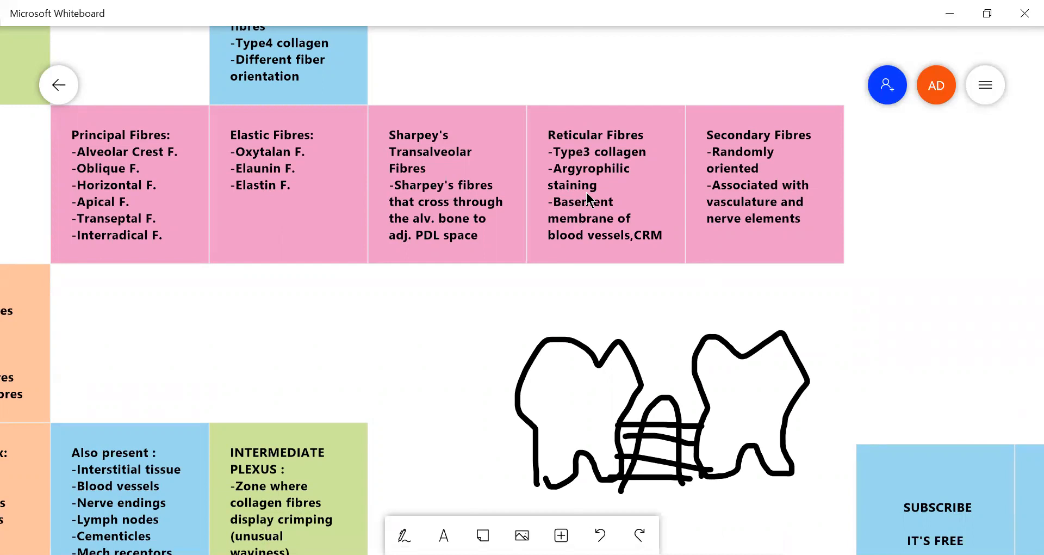
{"action": "mouse_move", "coordinate": [510, 310]}
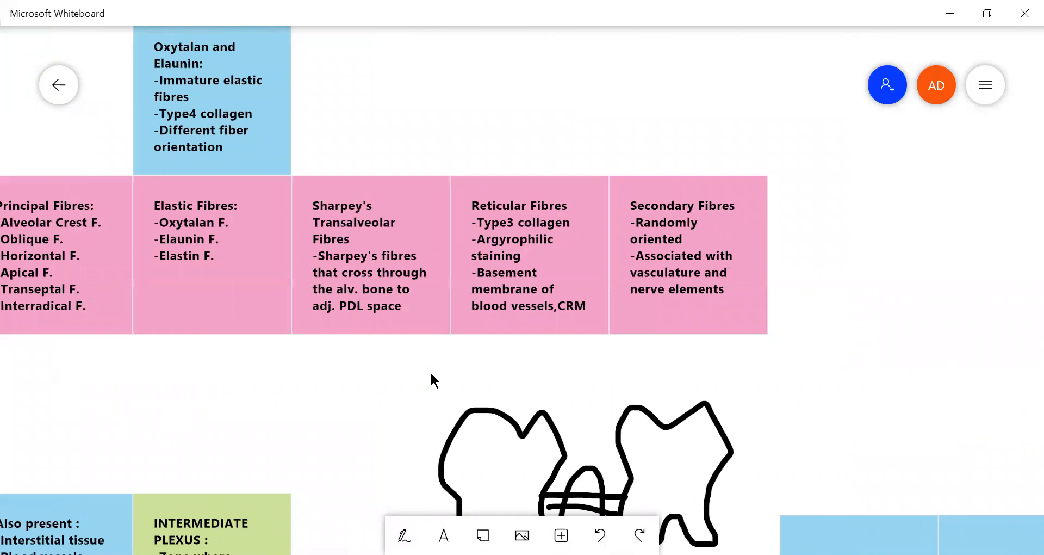
{"action": "mouse_move", "coordinate": [320, 382]}
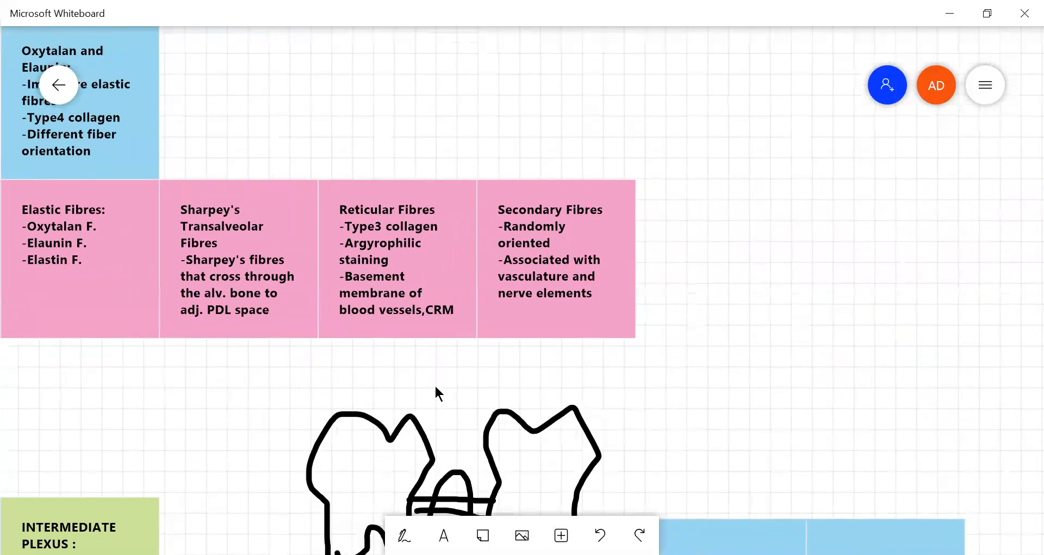
{"action": "scroll", "scroll_direction": "down", "scroll_amount": 3}
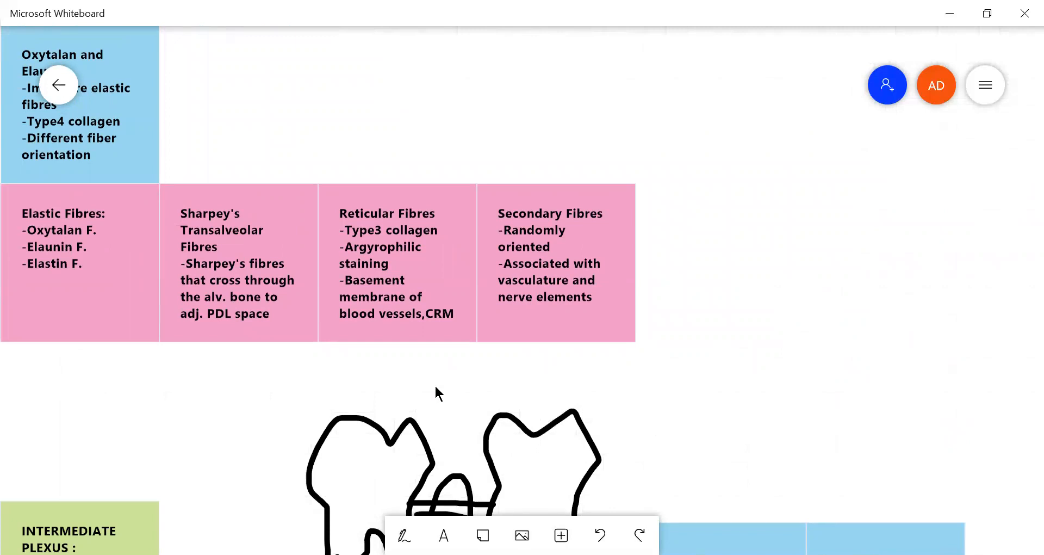
{"action": "mouse_move", "coordinate": [457, 294]}
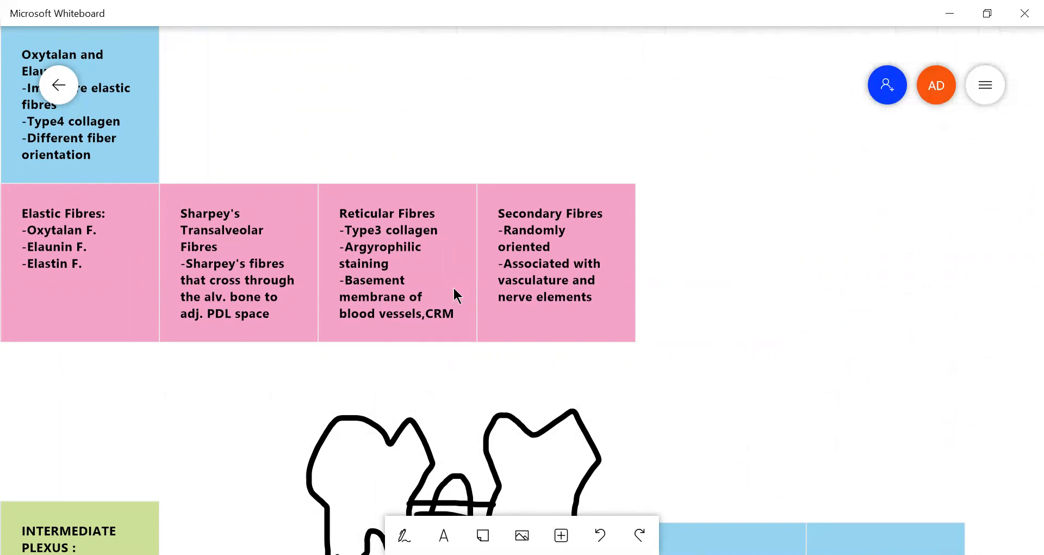
{"action": "mouse_move", "coordinate": [431, 315]}
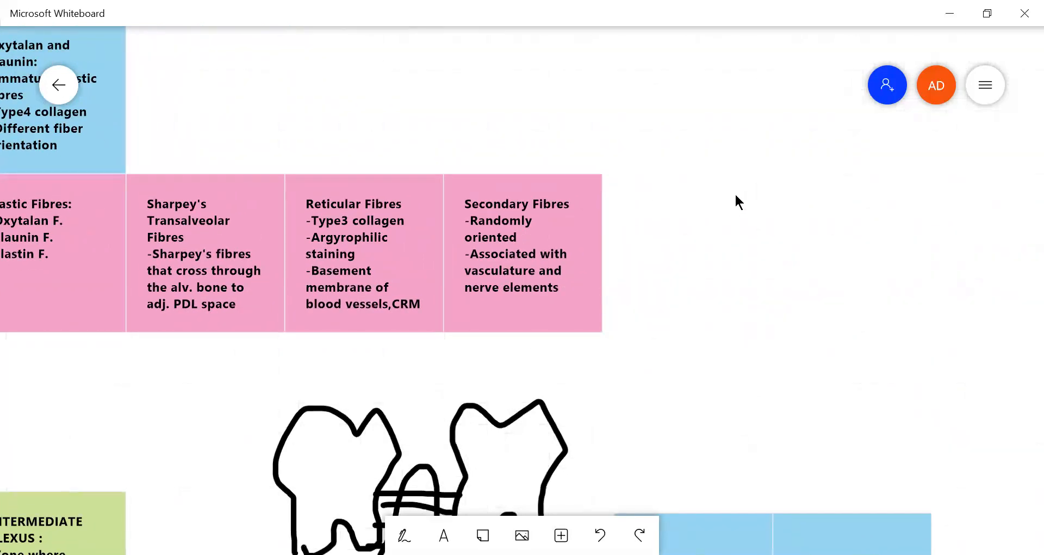
Zoom in on the Also present and Intermediate Plexus notes beside the tooth sketch
{"action": "scroll", "scroll_direction": "down", "scroll_amount": 3}
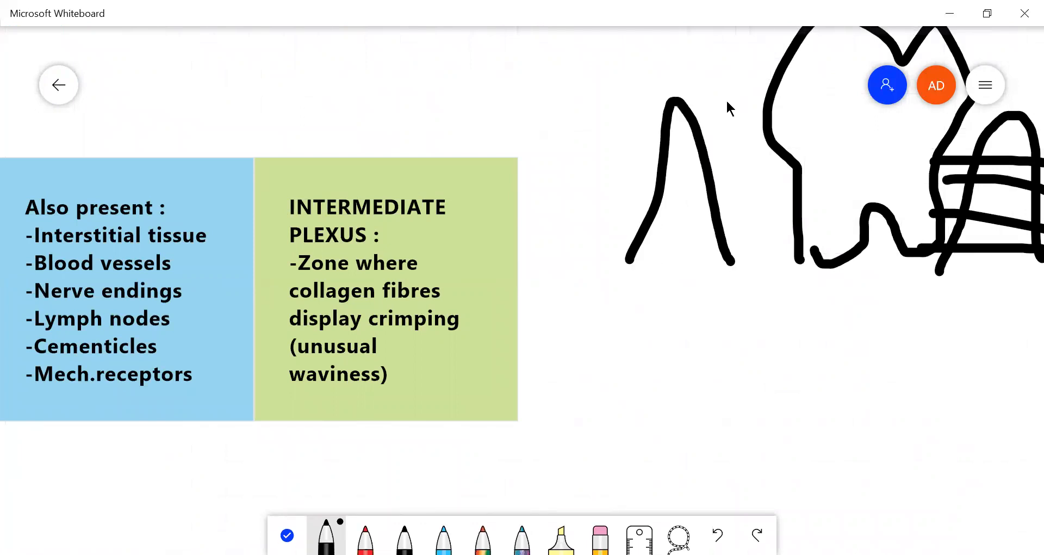
Draw wavy crimped fibre lines along the tooth root, then scroll to the closing notes
{"action": "left_click_drag", "start_coordinate": [729, 89], "coordinate": [809, 339]}
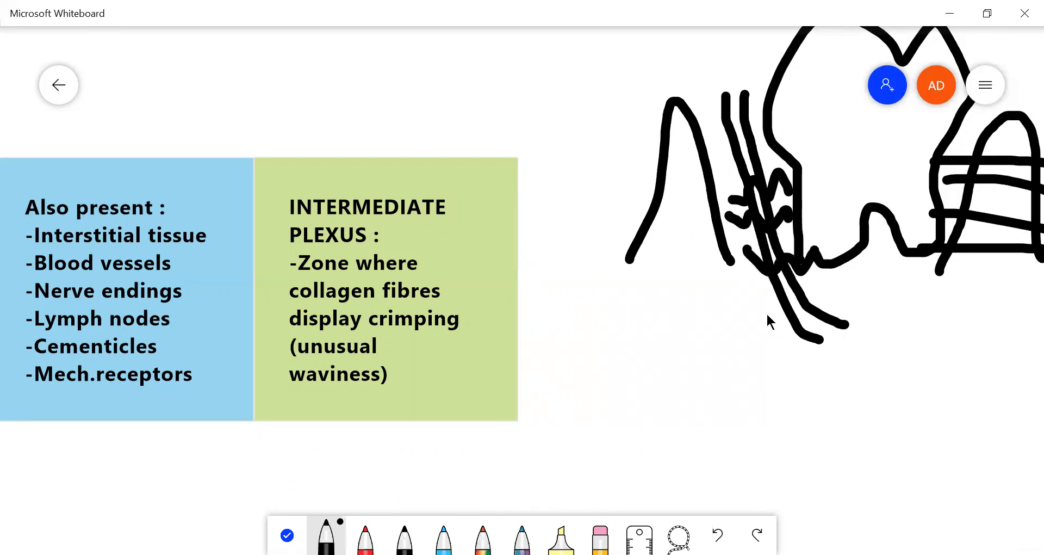
{"action": "mouse_move", "coordinate": [729, 353]}
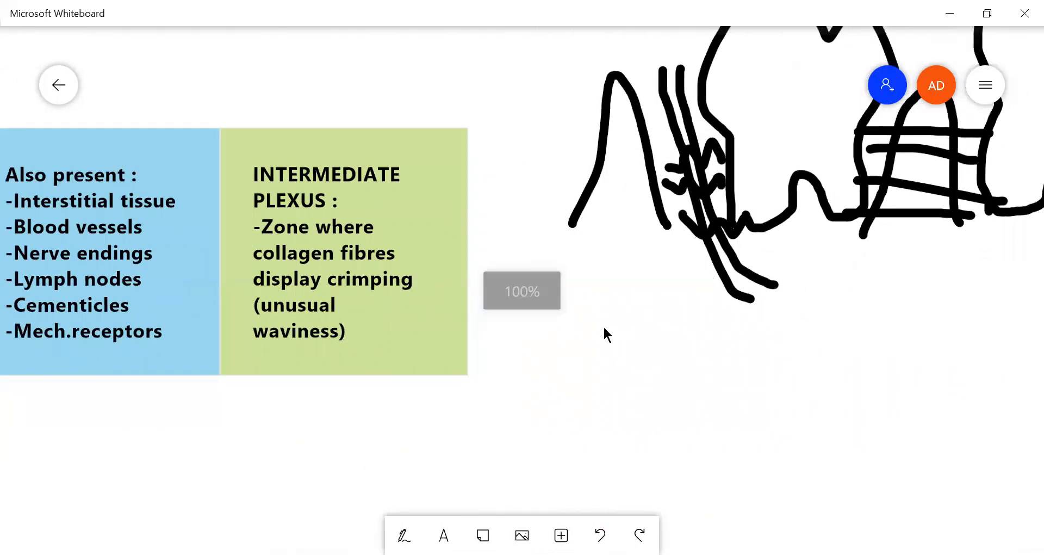
{"action": "scroll", "scroll_direction": "down", "scroll_amount": 3}
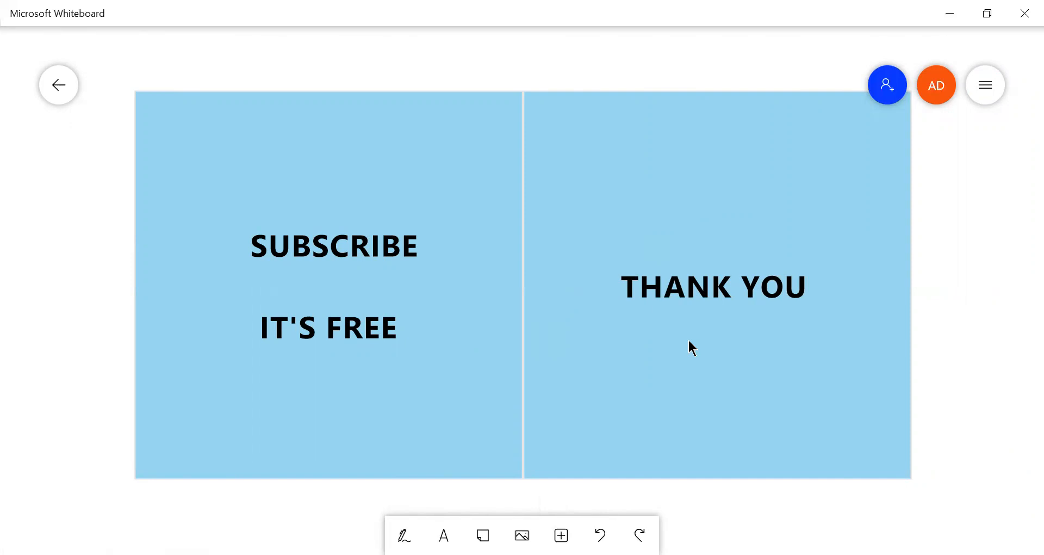
{"action": "mouse_move", "coordinate": [724, 117]}
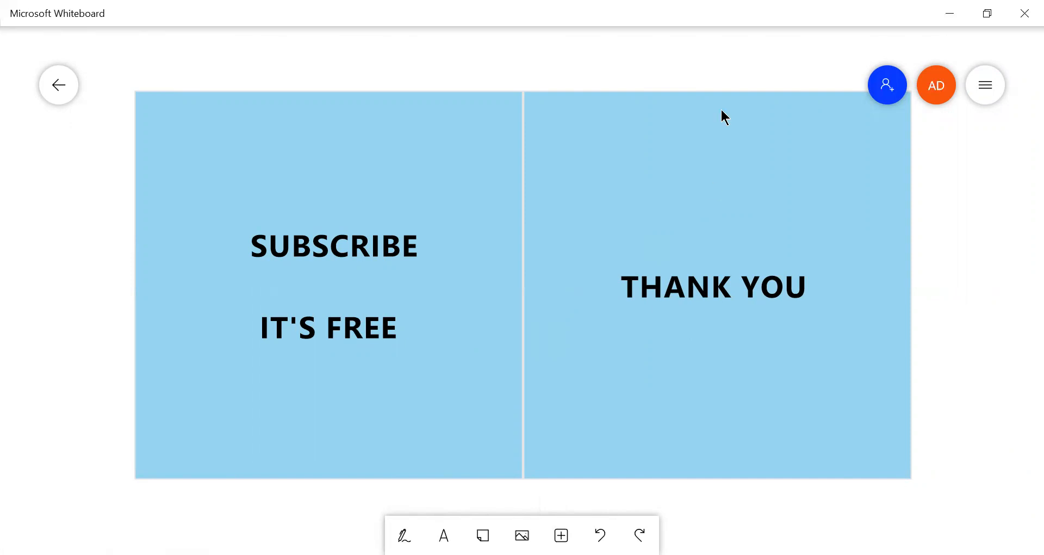